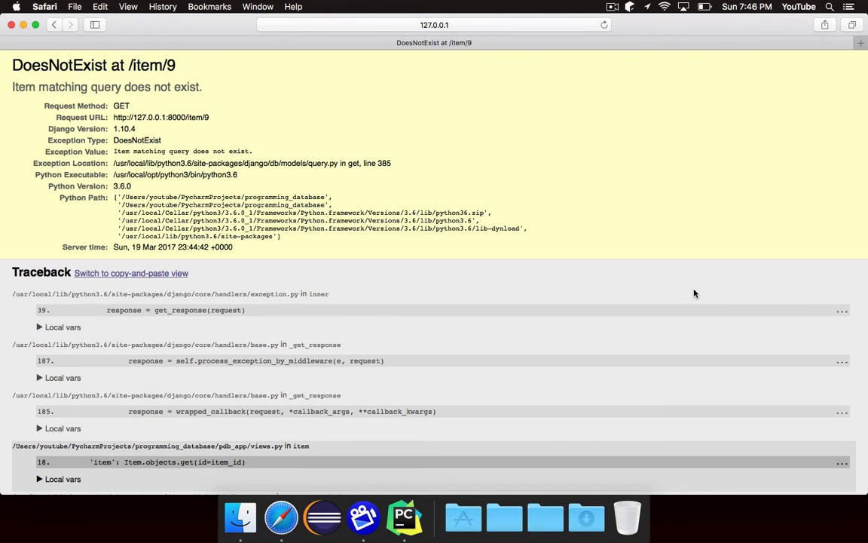
{"action": "mouse_move", "coordinate": [236, 110]}
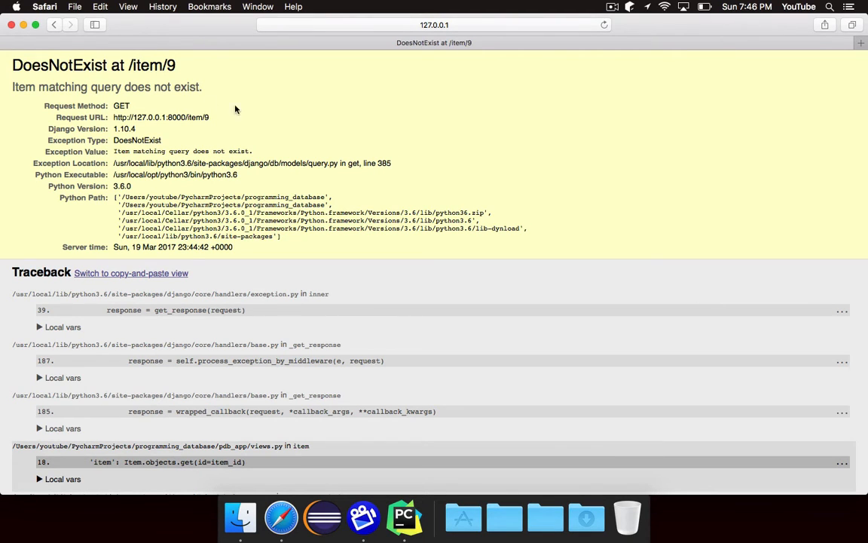
Inspect the error page reporting the missing item id 9
{"action": "double_click", "coordinate": [150, 65]}
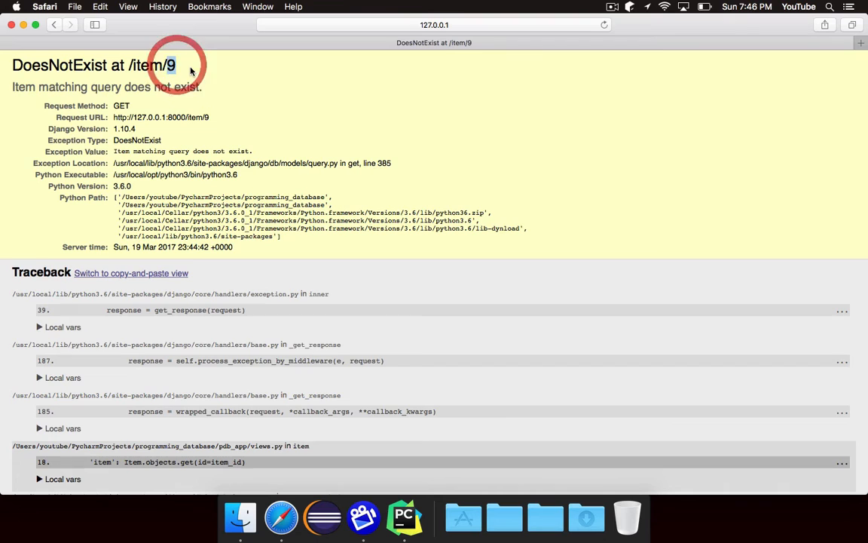
{"action": "scroll", "scroll_direction": "down", "scroll_amount": 3}
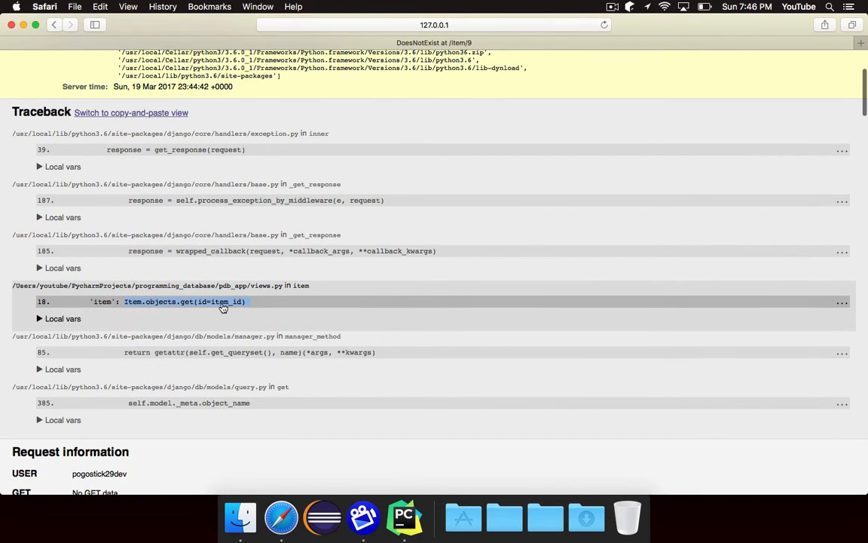
{"action": "scroll", "scroll_direction": "up", "scroll_amount": 3}
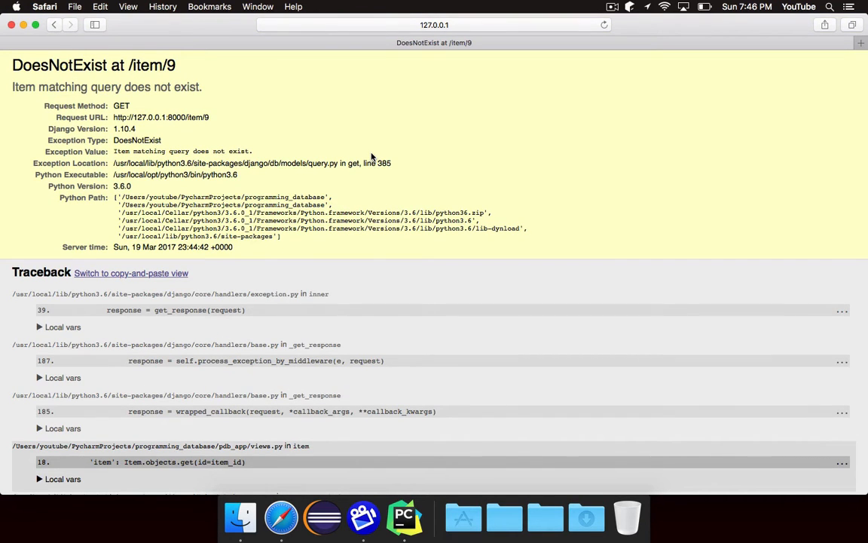
{"action": "mouse_move", "coordinate": [214, 104]}
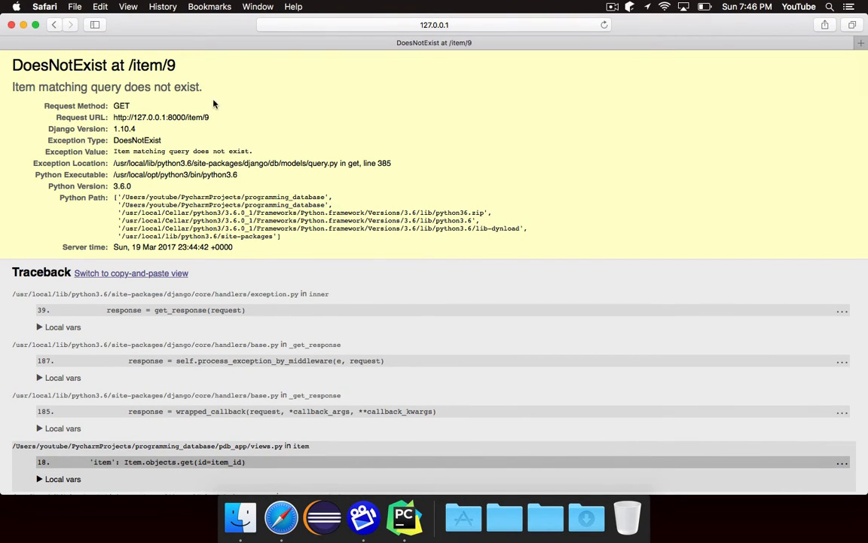
{"action": "mouse_move", "coordinate": [230, 89]}
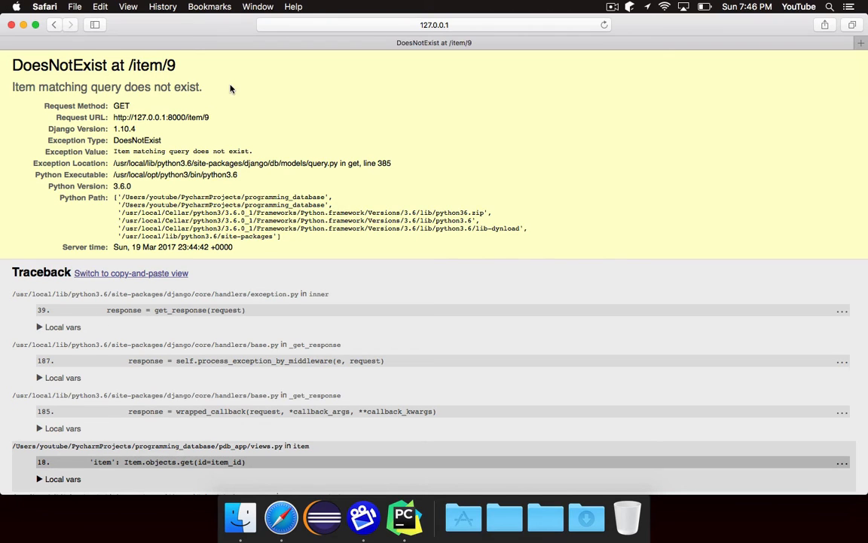
{"action": "mouse_move", "coordinate": [190, 85]}
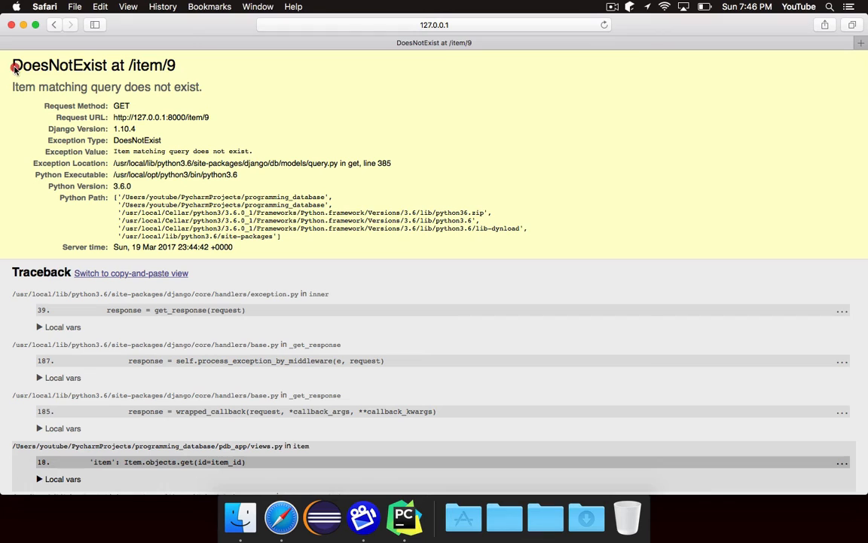
{"action": "mouse_move", "coordinate": [169, 81]}
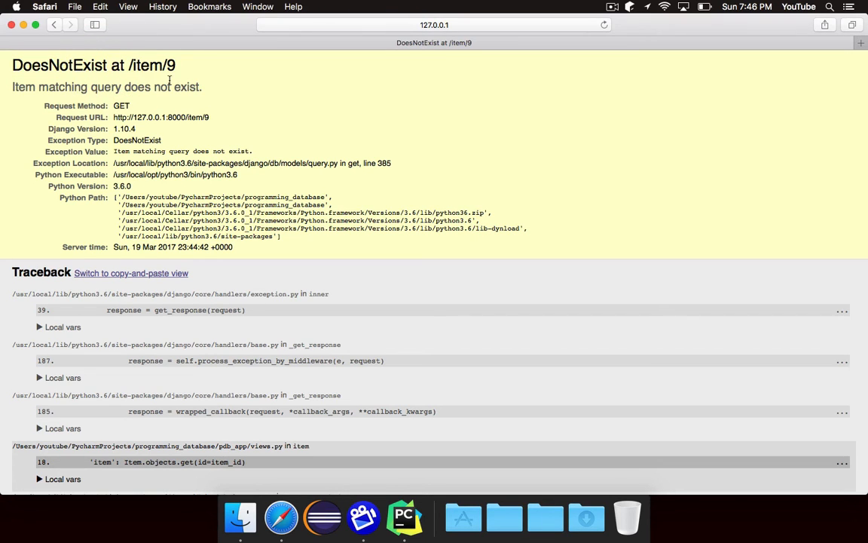
{"action": "mouse_move", "coordinate": [308, 101]}
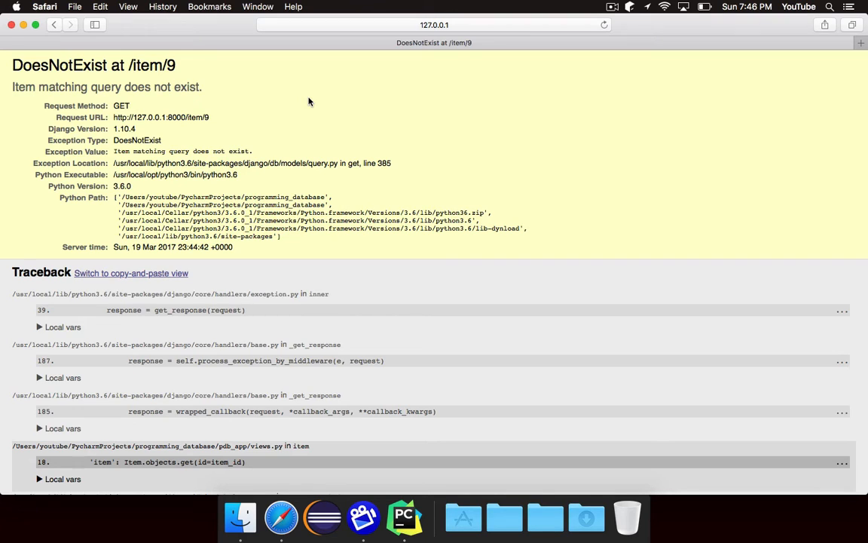
{"action": "mouse_move", "coordinate": [405, 517]}
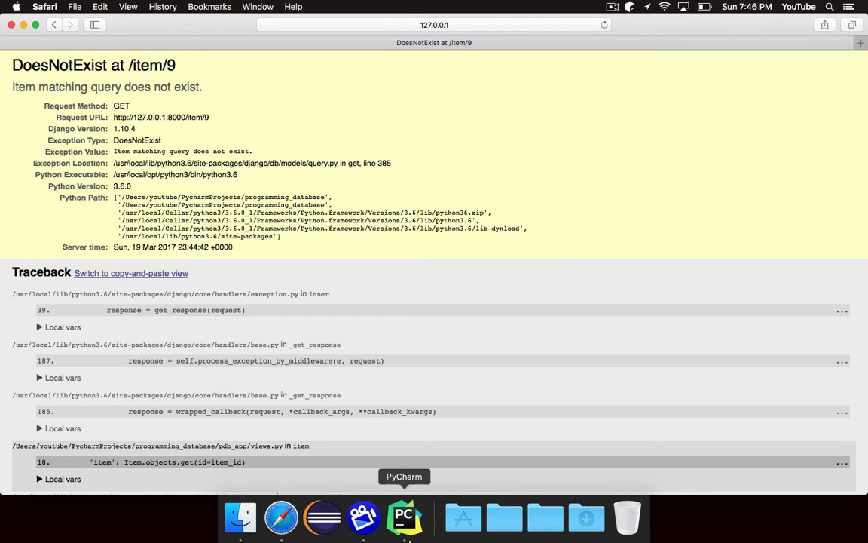
Move Item.objects.get(id=item_id) into itm on its own line and pass 'item': itm
{"action": "left_click", "coordinate": [404, 517]}
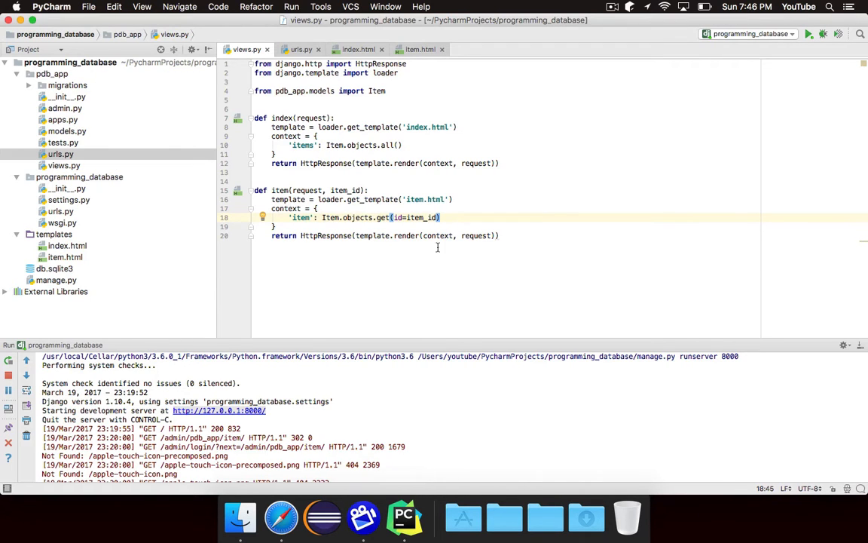
{"action": "double_click", "coordinate": [377, 217]}
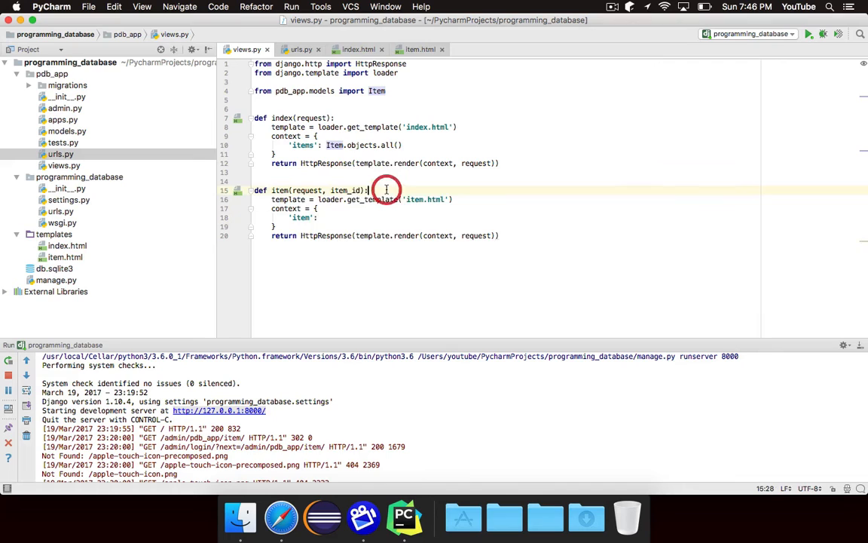
{"action": "type", "text": "item_id)"}
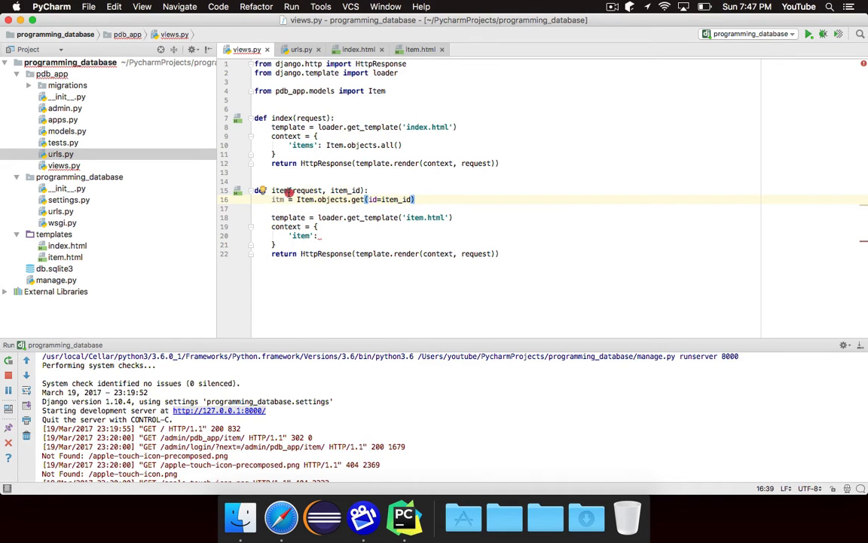
{"action": "left_click", "coordinate": [370, 190]}
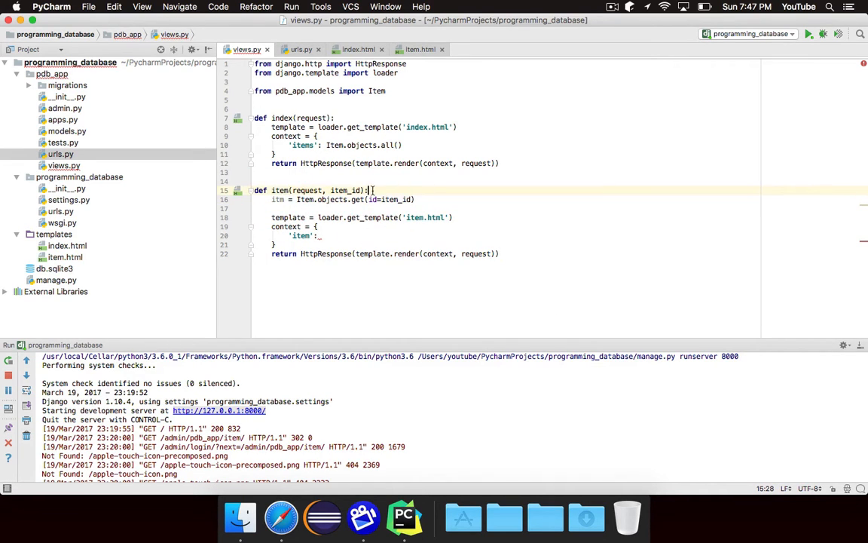
{"action": "left_click", "coordinate": [413, 199]}
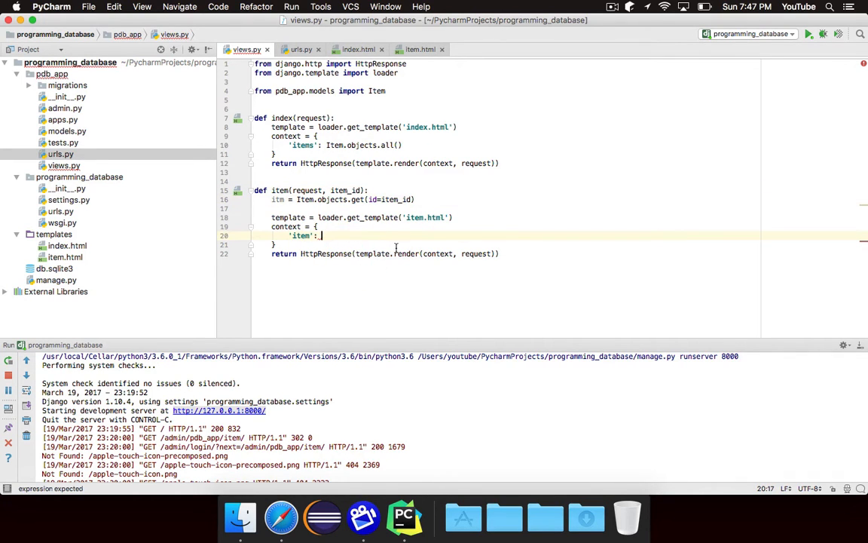
{"action": "type", "text": "itm"}
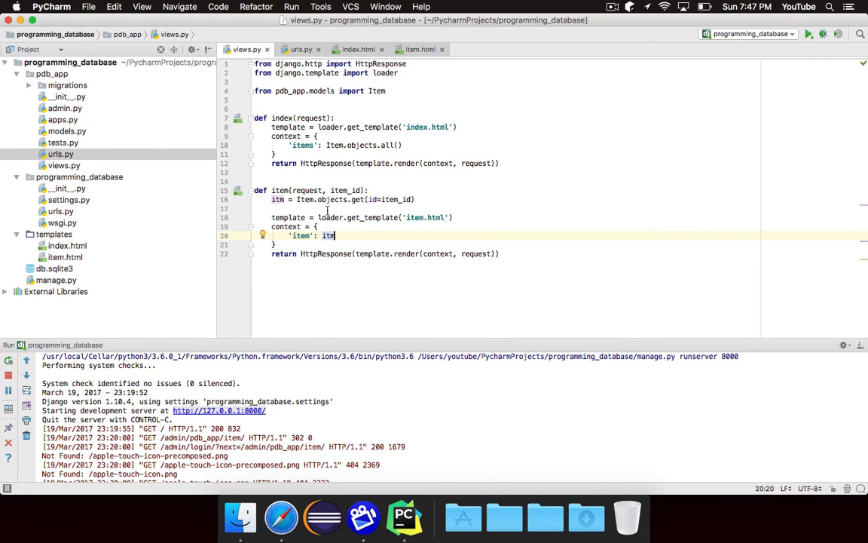
{"action": "mouse_move", "coordinate": [447, 211]}
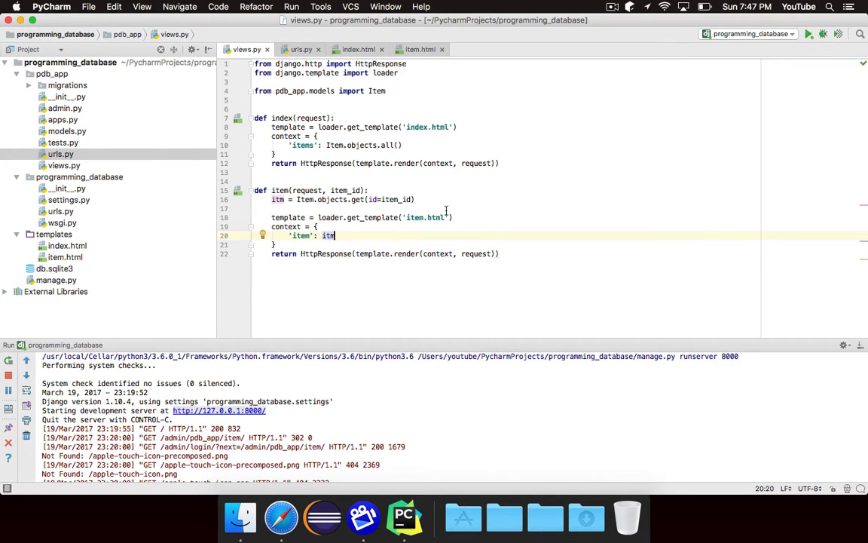
{"action": "left_click", "coordinate": [481, 199]}
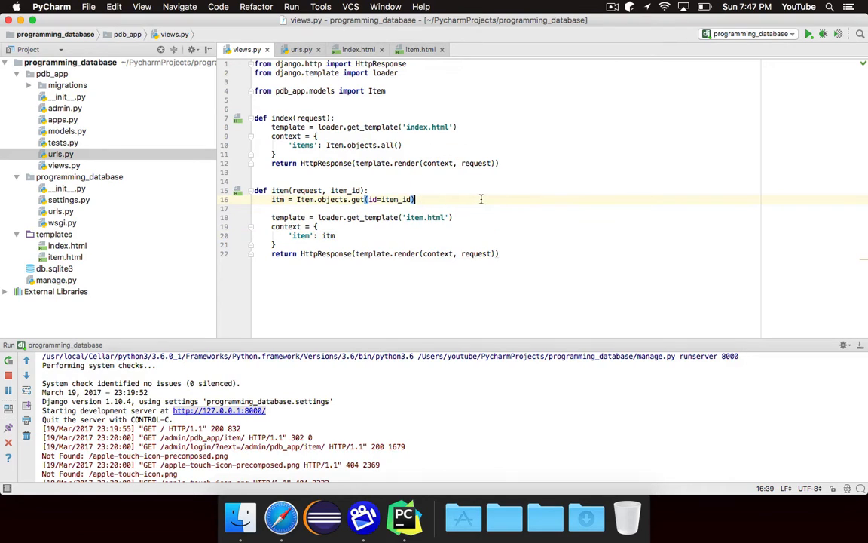
Abandon the get_or edit and clear the itm lookup line to start a try: block
{"action": "triple_click", "coordinate": [343, 199]}
{"action": "type", "text": "_"}
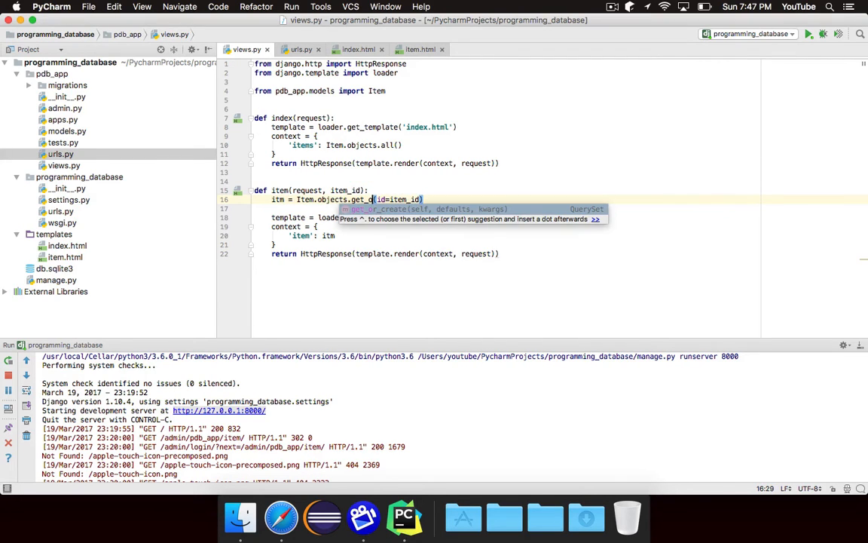
{"action": "type", "text": "or"}
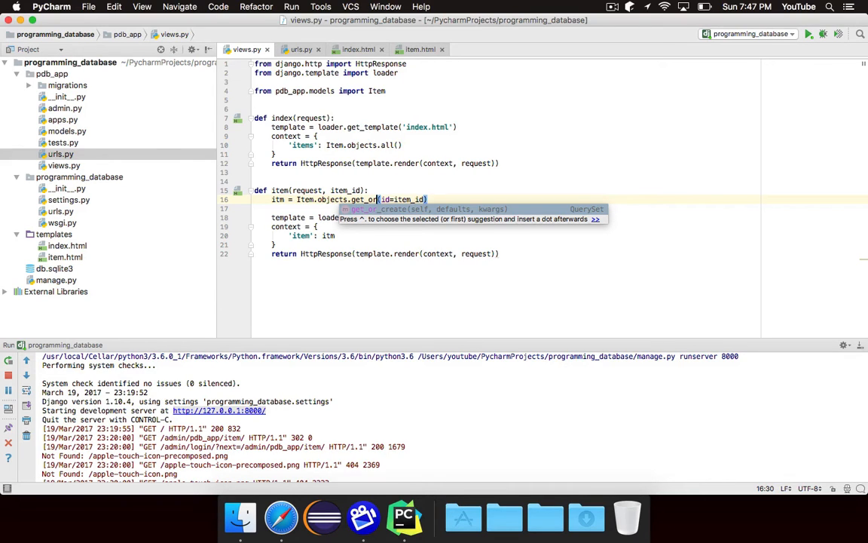
{"action": "key", "text": "backspace"}
{"action": "type", "text": "try :"}
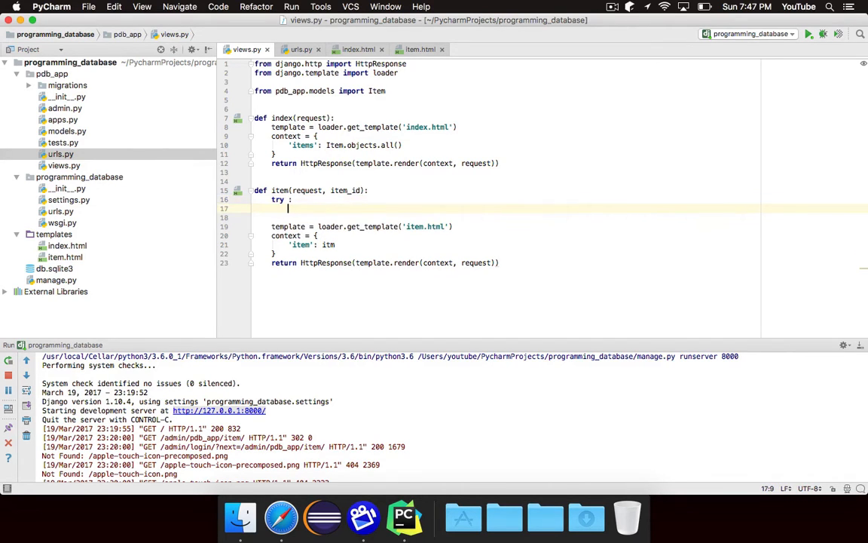
Put itm = Item.objects.get(id=item_id) inside try and begin the except branch
{"action": "type", "text": "itm = Item.objects.get(id=item_id)"}
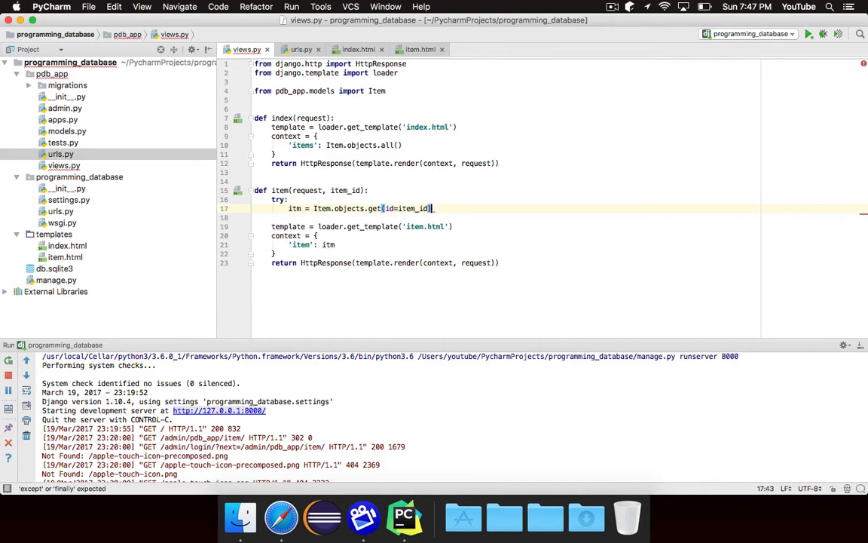
{"action": "type", "text": "except Item.DoesNotExist:"}
{"action": "type", "text": "pass"}
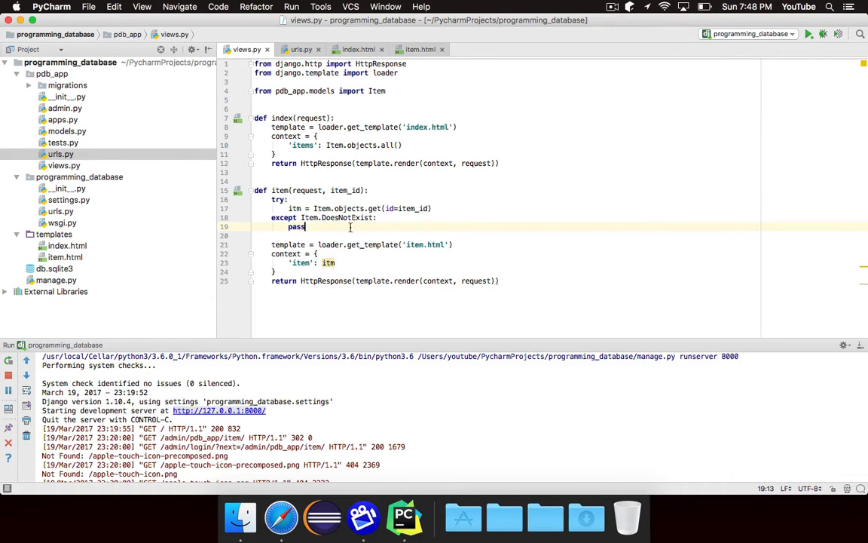
{"action": "left_click", "coordinate": [280, 517]}
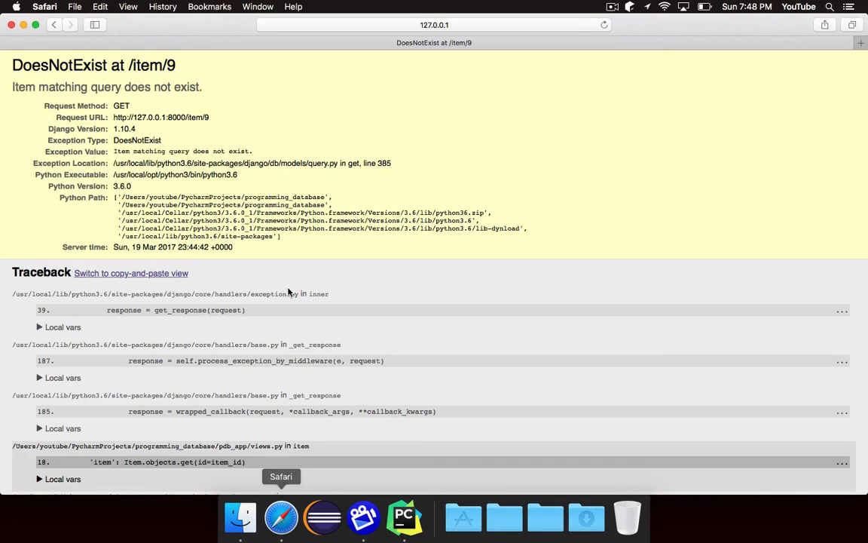
{"action": "mouse_move", "coordinate": [77, 70]}
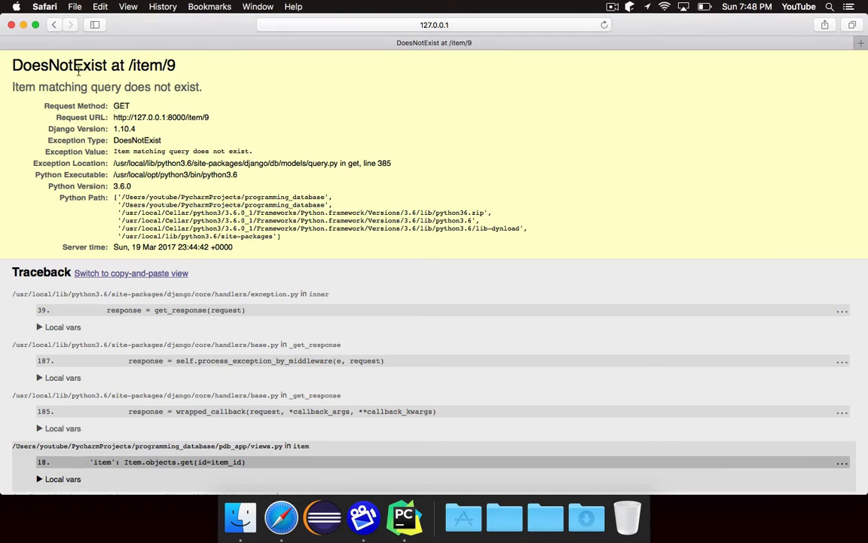
{"action": "mouse_move", "coordinate": [128, 124]}
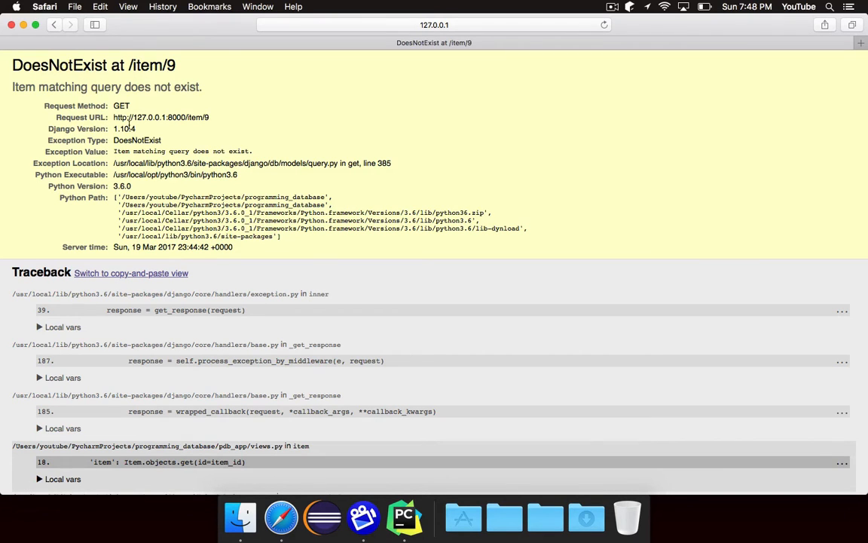
Set itm = None under except Item.DoesNotExist and tidy the lookup lines
{"action": "left_click", "coordinate": [405, 518]}
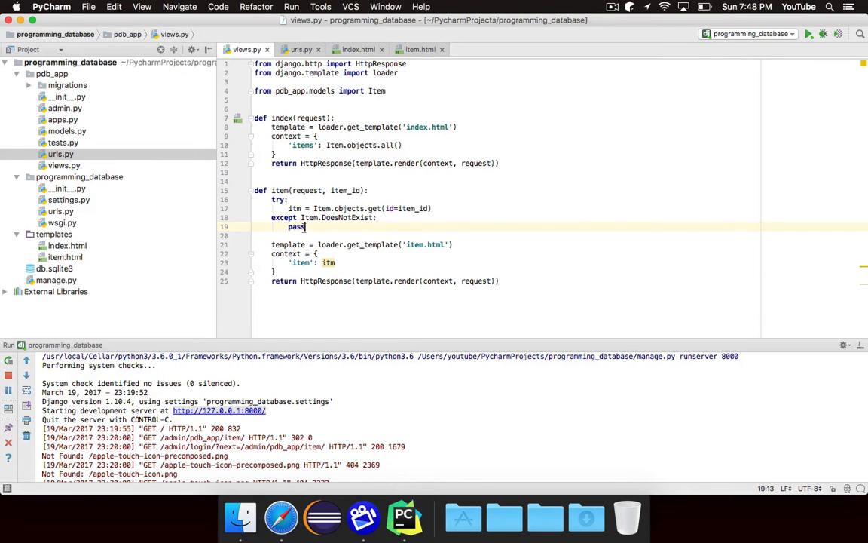
{"action": "type", "text": "itm = None"}
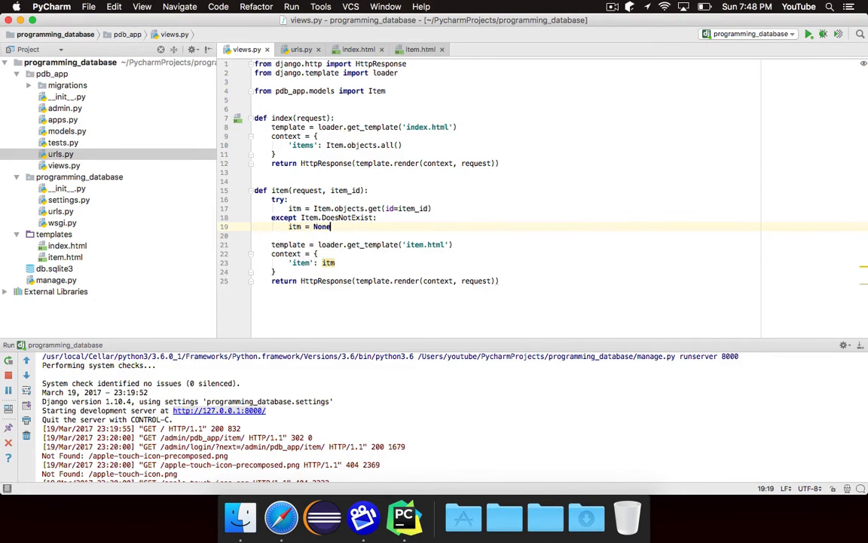
{"action": "left_click", "coordinate": [458, 208]}
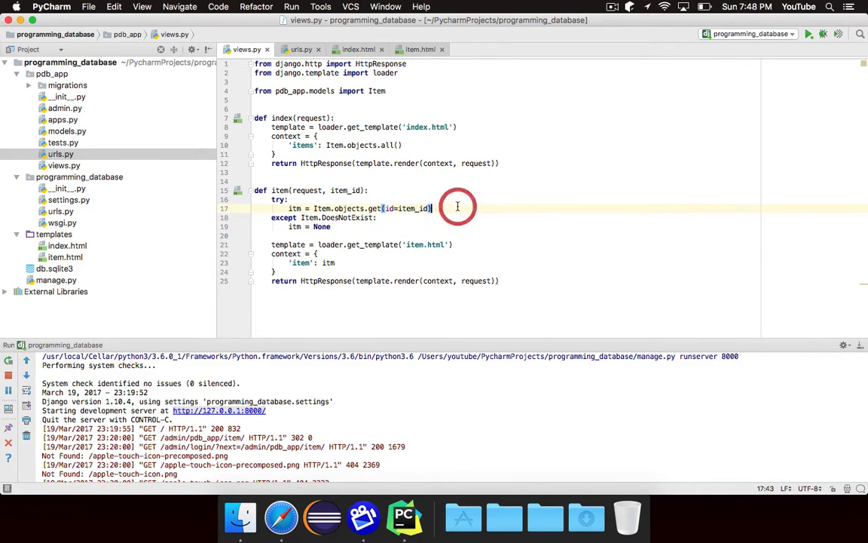
{"action": "left_click_drag", "start_coordinate": [432, 208], "coordinate": [288, 217]}
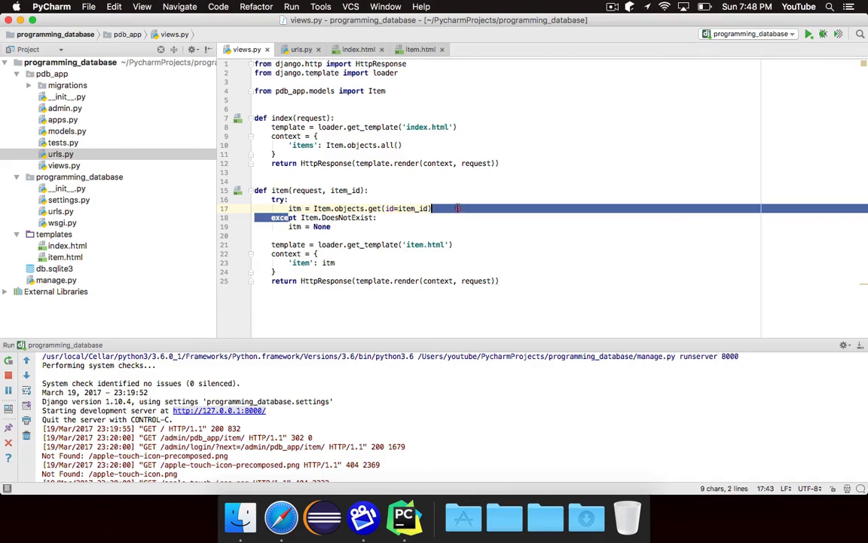
{"action": "left_click", "coordinate": [453, 208]}
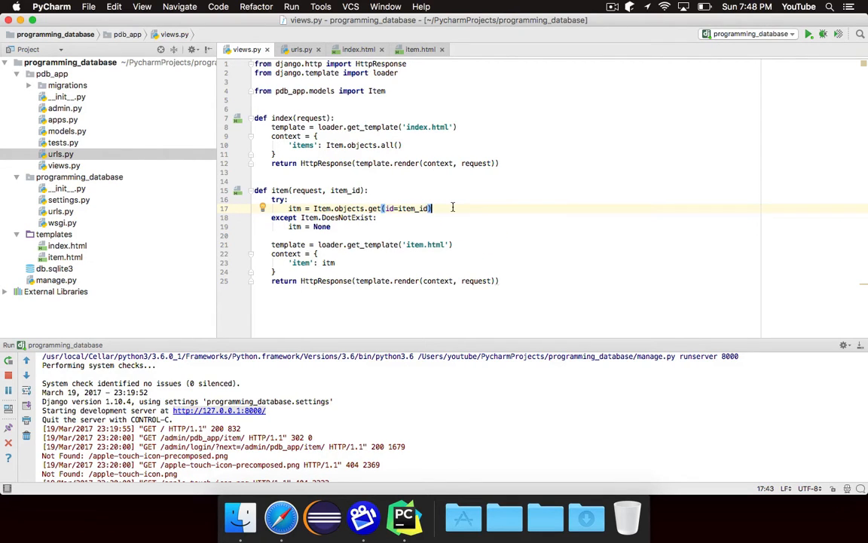
{"action": "mouse_move", "coordinate": [472, 202]}
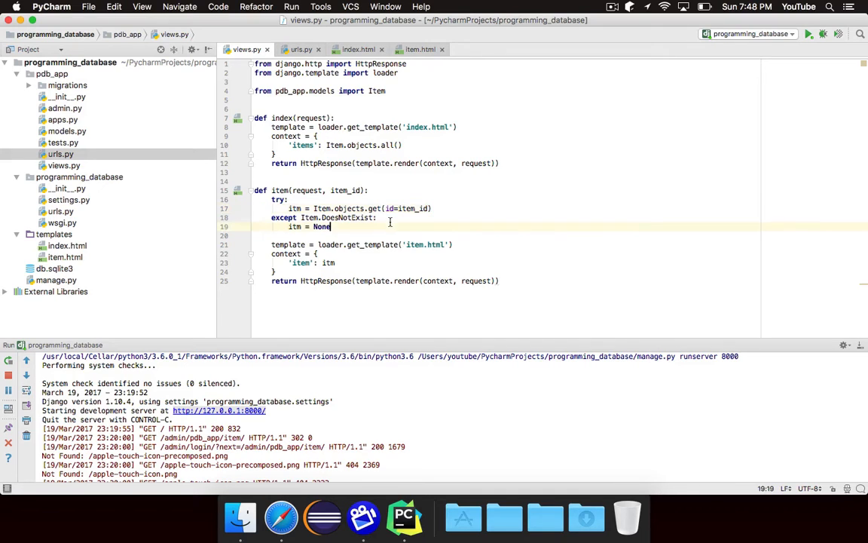
{"action": "left_click", "coordinate": [375, 218]}
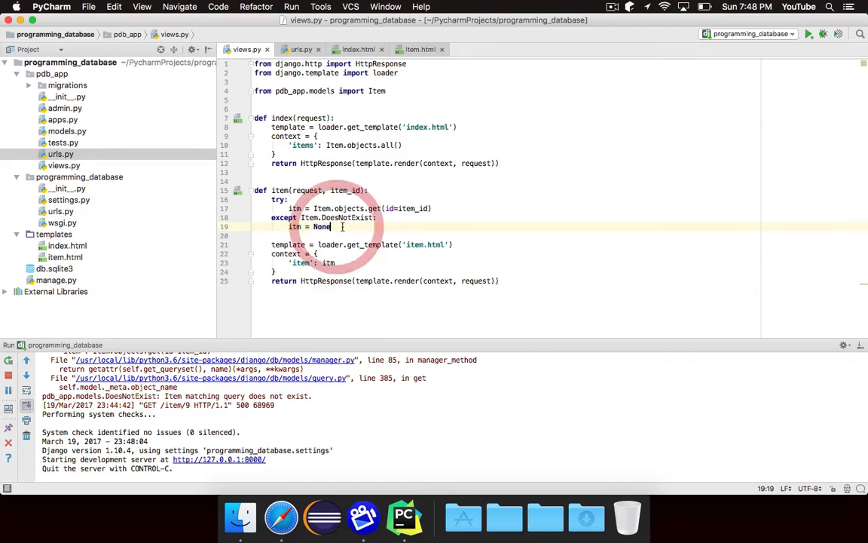
Reload /item/9 in Safari to get a blank page with only a Back link
{"action": "left_click", "coordinate": [281, 517]}
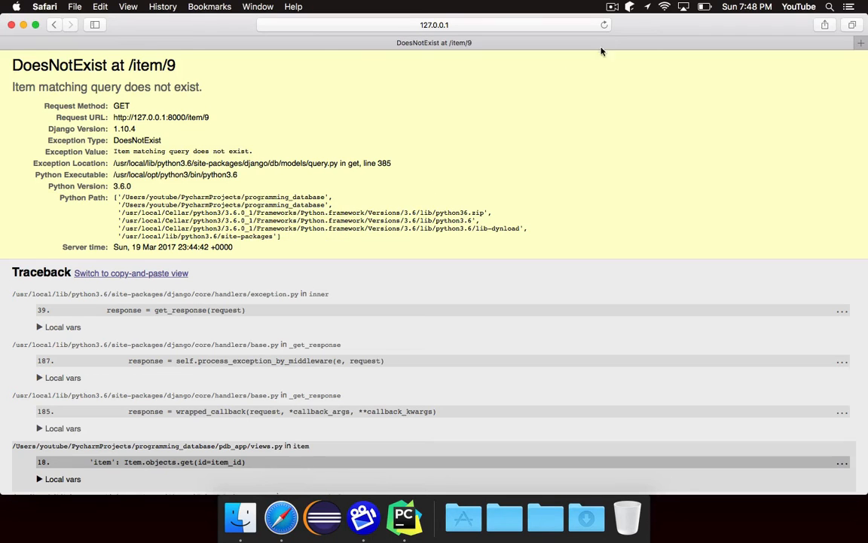
{"action": "left_click", "coordinate": [53, 25]}
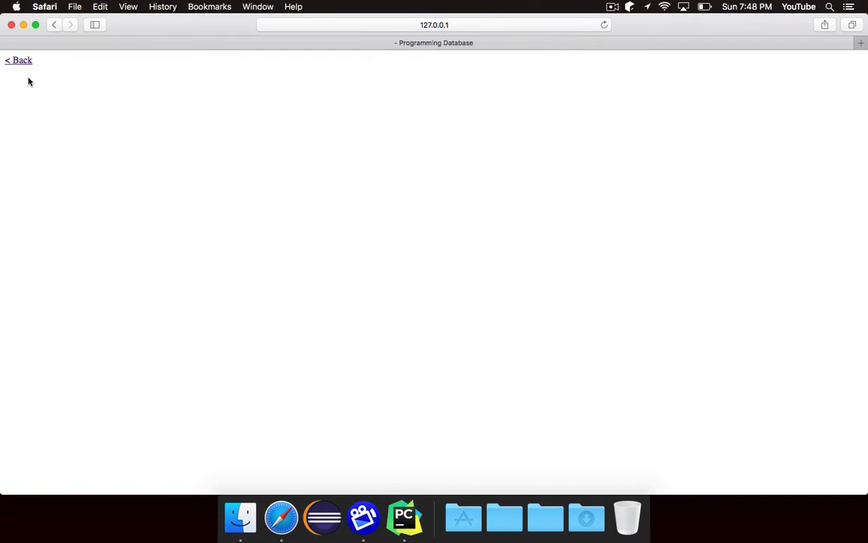
{"action": "mouse_move", "coordinate": [388, 47]}
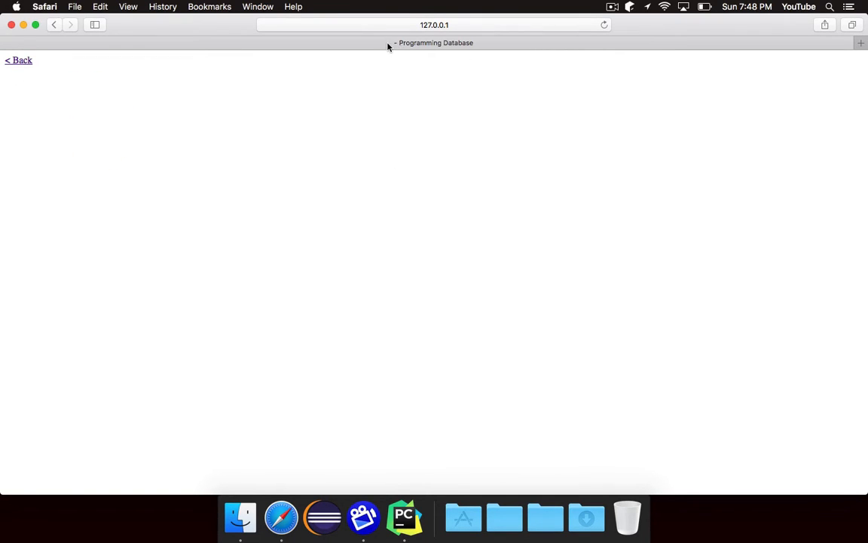
{"action": "mouse_move", "coordinate": [385, 42]}
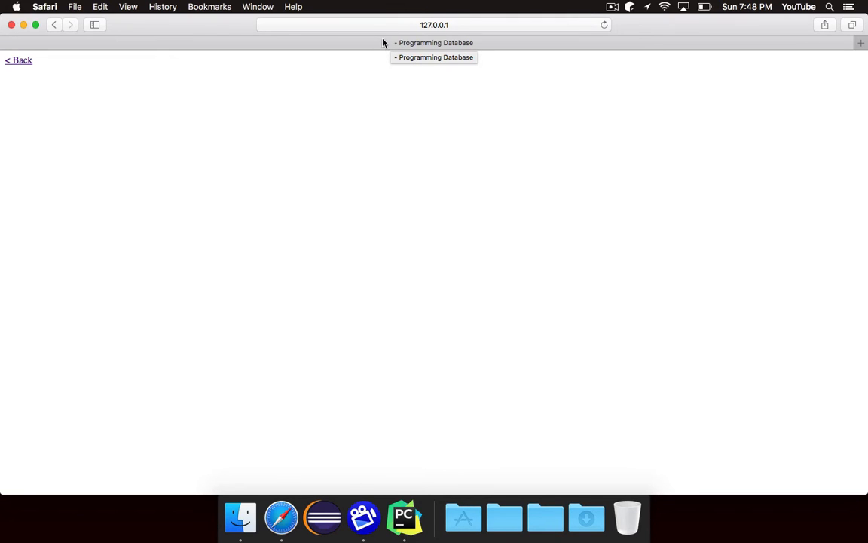
{"action": "mouse_move", "coordinate": [404, 517]}
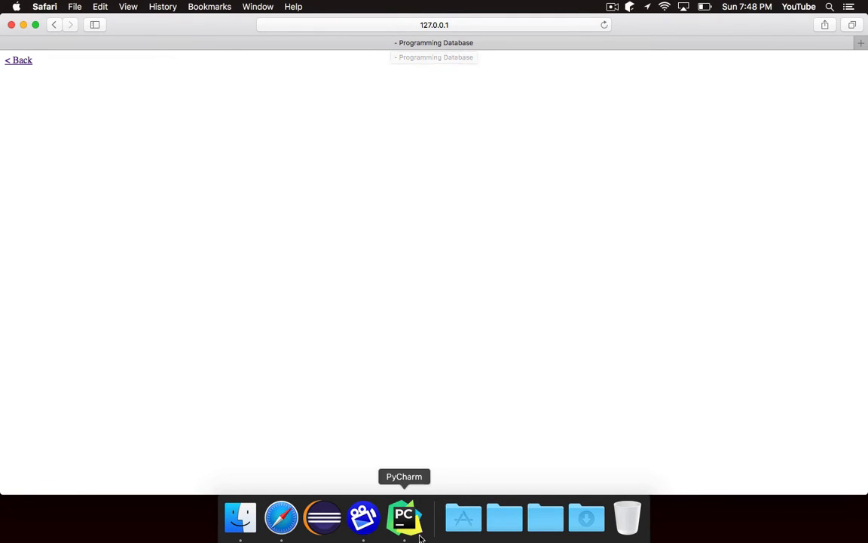
{"action": "left_click", "coordinate": [404, 517]}
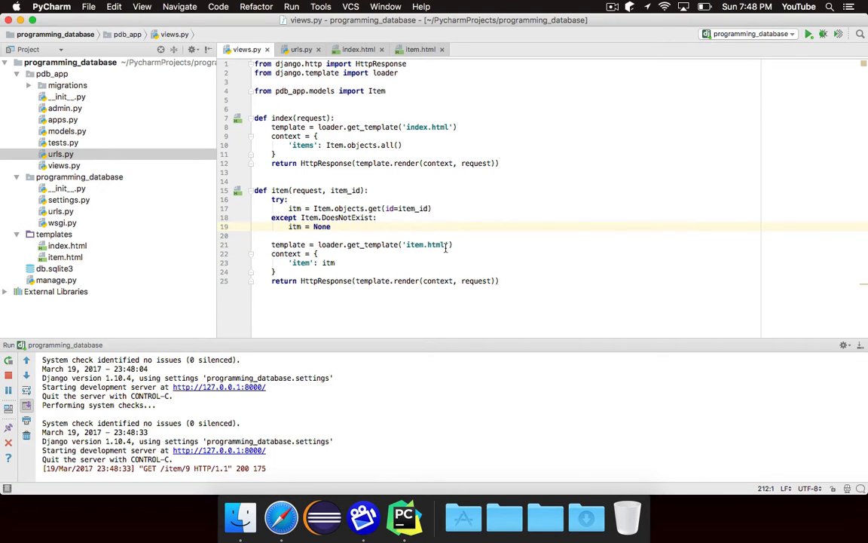
Add {% if item != None %} above the h1 in item.html
{"action": "left_click", "coordinate": [420, 49]}
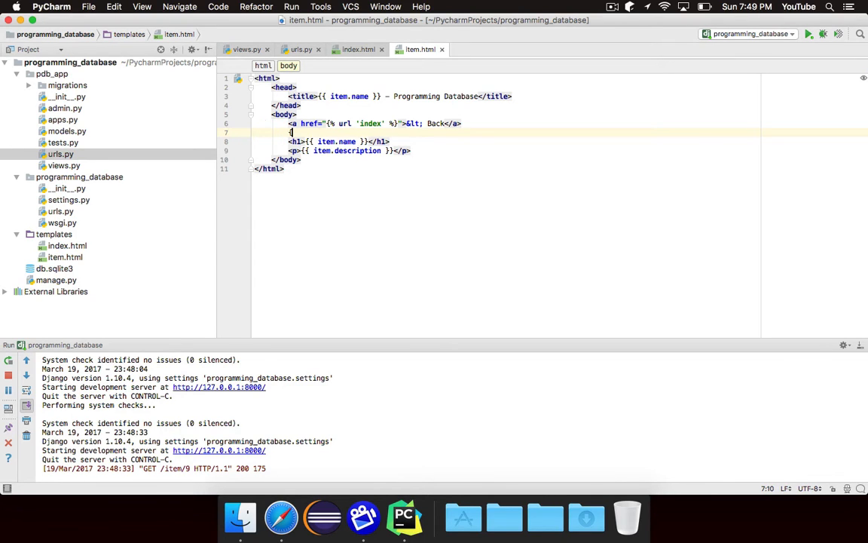
{"action": "type", "text": "{% %}"}
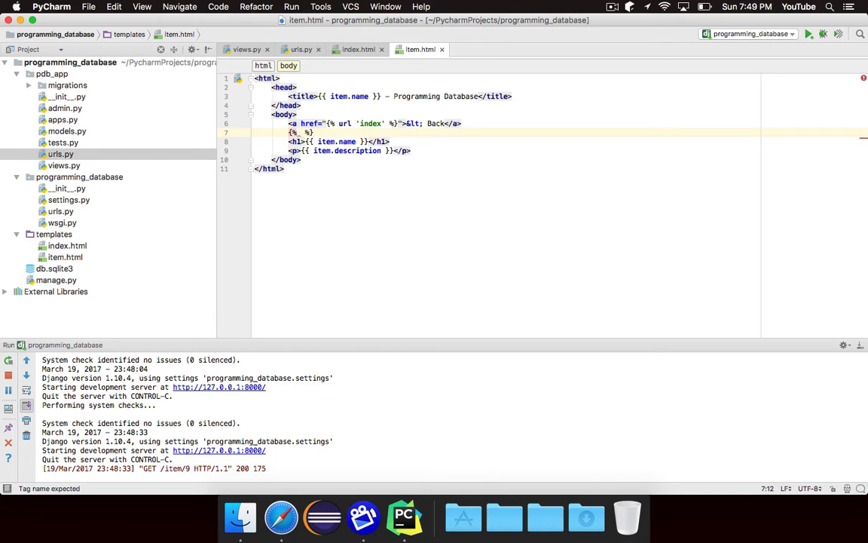
{"action": "type", "text": "if item"}
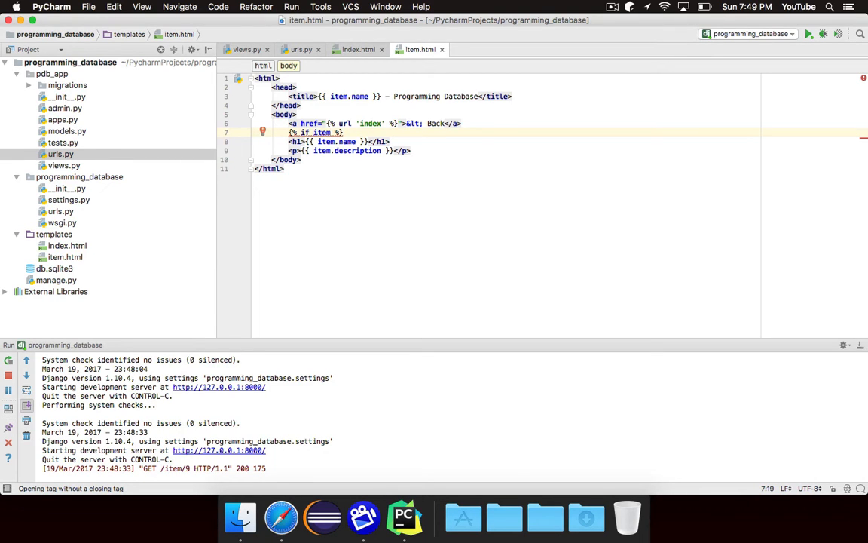
{"action": "type", "text": "!= N"}
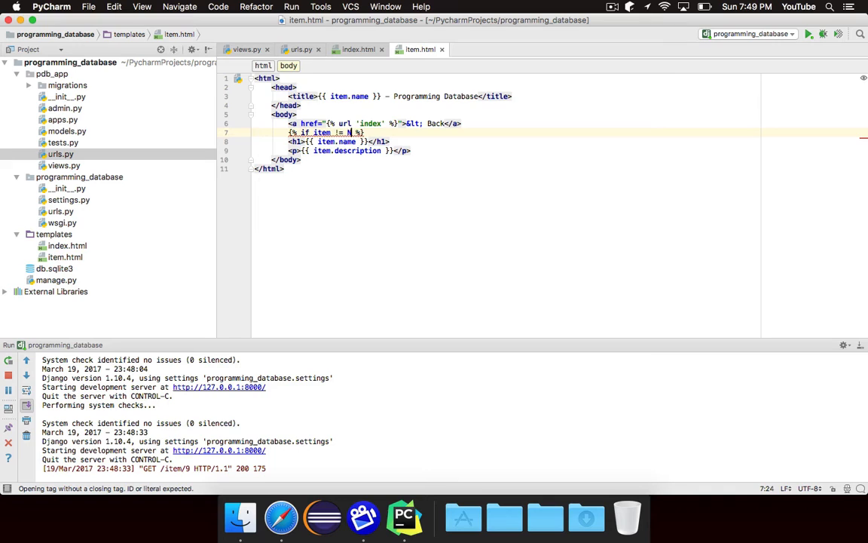
{"action": "type", "text": "one"}
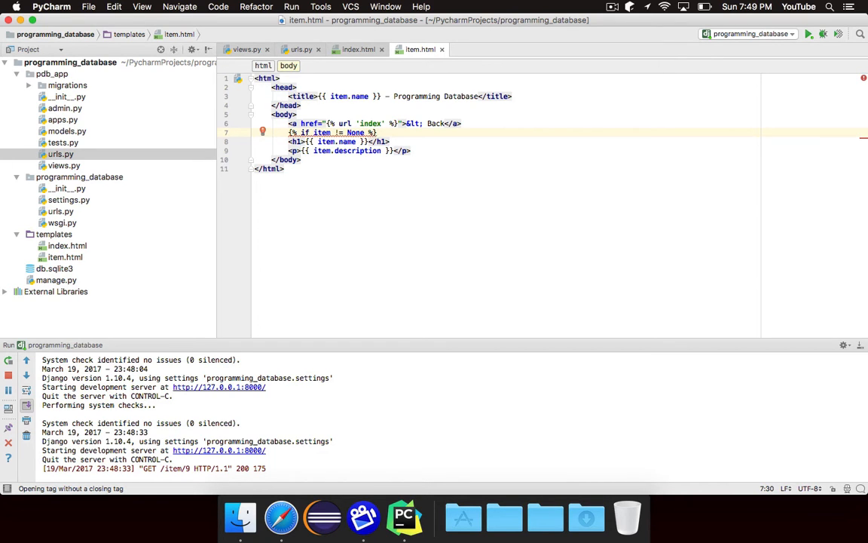
{"action": "key", "text": "enter"}
{"action": "type", "text": "{% endif %}"}
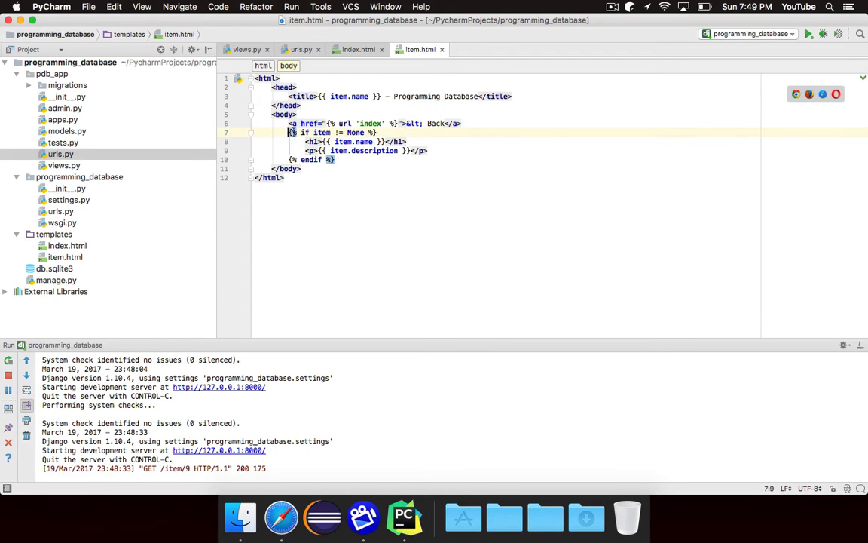
Indent the title and description lines and close the block with {% endif %}
{"action": "left_click", "coordinate": [350, 133]}
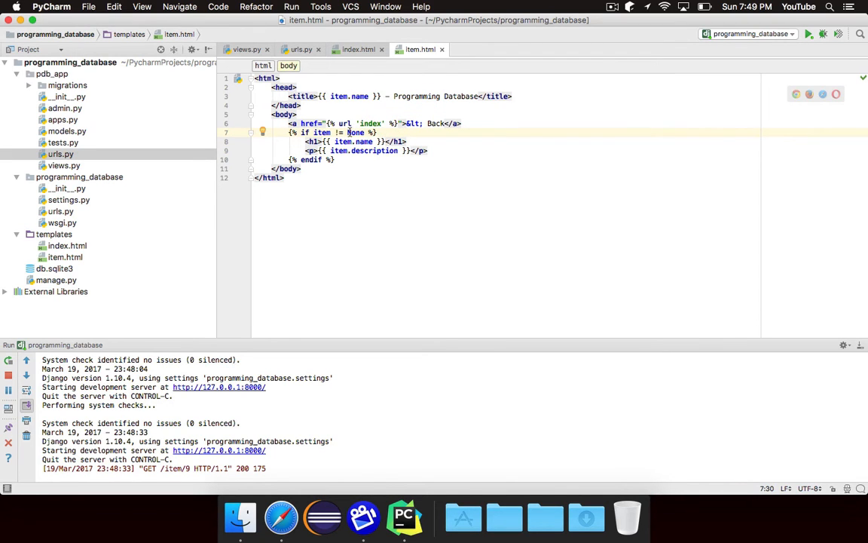
{"action": "left_click_drag", "start_coordinate": [308, 141], "coordinate": [454, 148]}
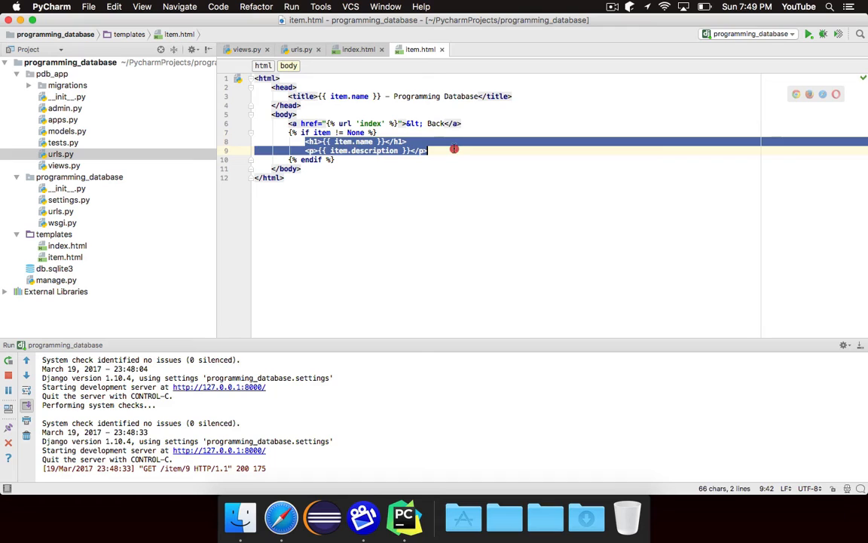
{"action": "left_click", "coordinate": [336, 160]}
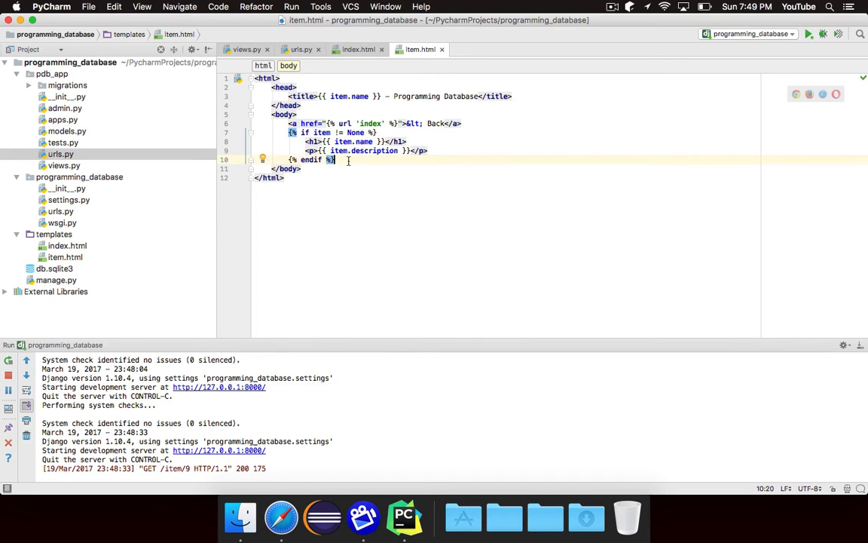
{"action": "left_click", "coordinate": [281, 517]}
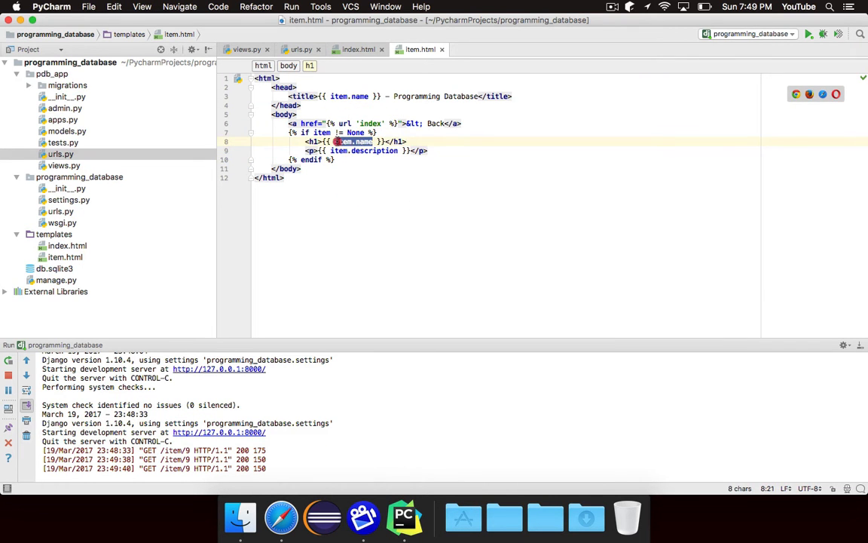
{"action": "left_click", "coordinate": [463, 133]}
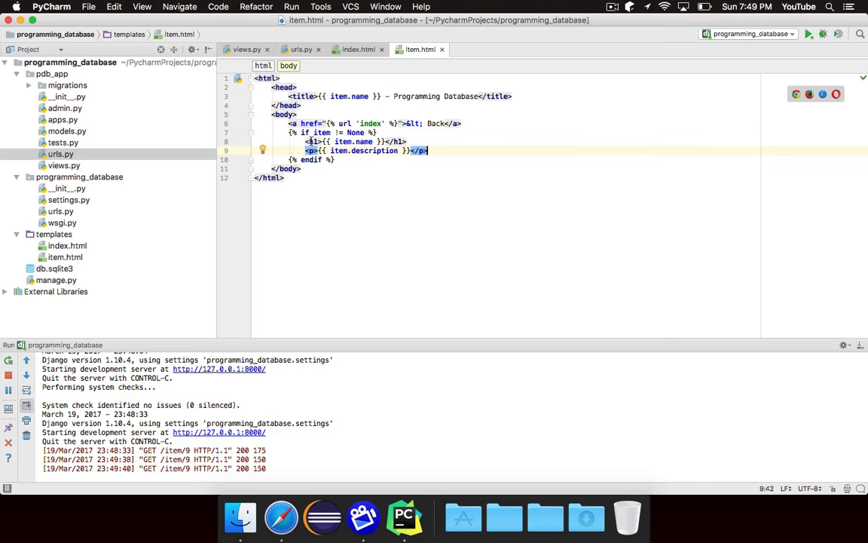
{"action": "mouse_move", "coordinate": [479, 191]}
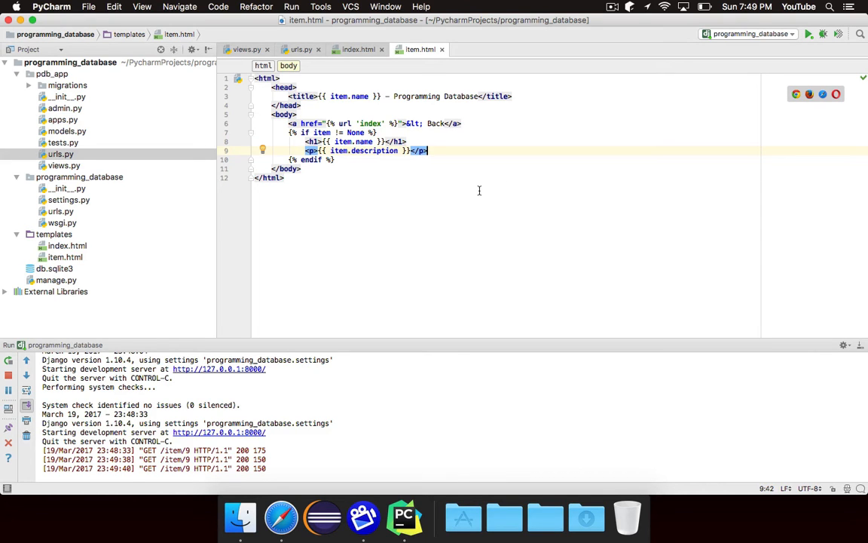
{"action": "mouse_move", "coordinate": [410, 177]}
{"action": "type", "text": "{%  %"}
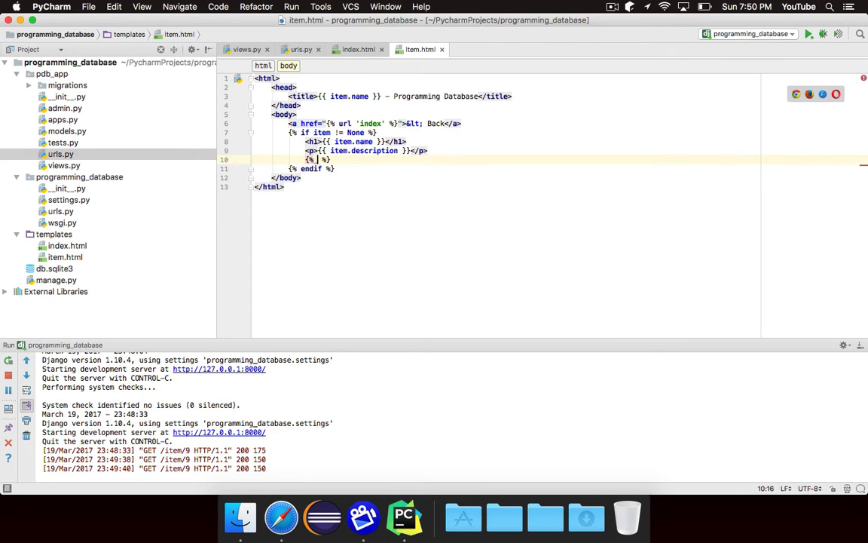
Add {% else %} with <p>Invalid item ID.</p> and check item 9 in Safari
{"action": "type", "text": "else"}
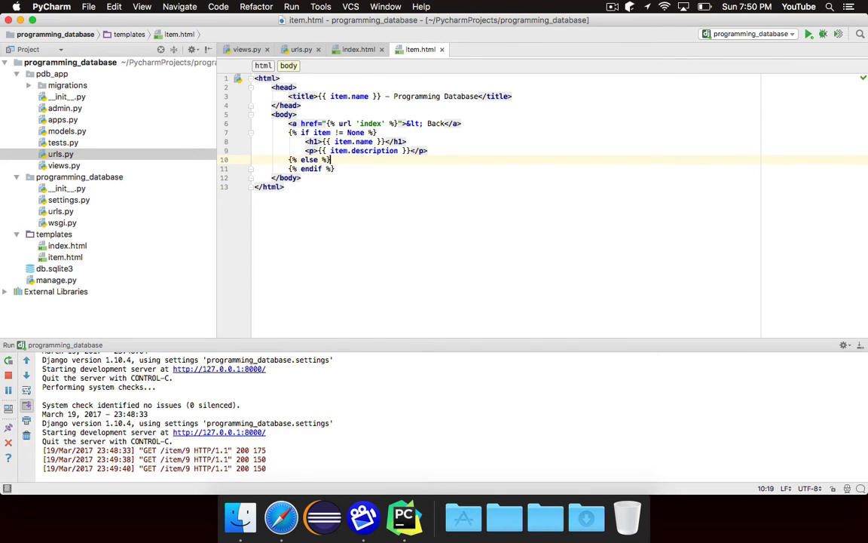
{"action": "type", "text": "<p></p>"}
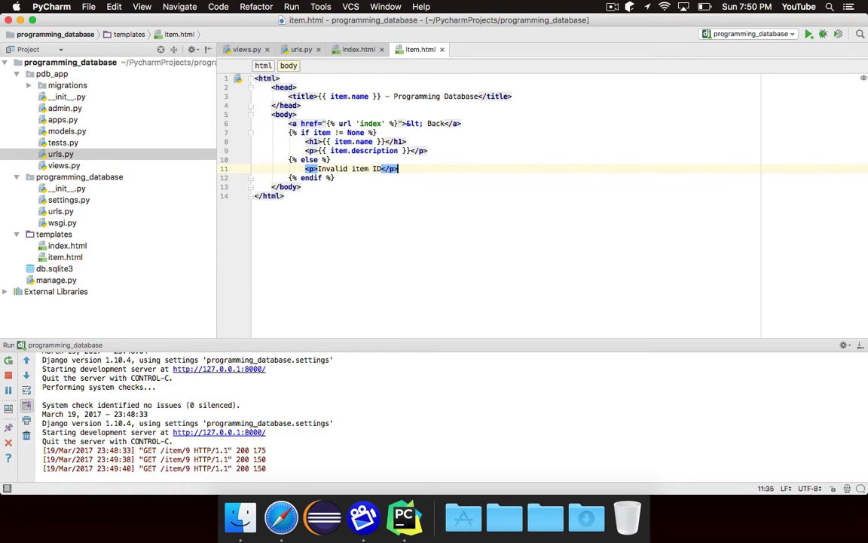
{"action": "left_click", "coordinate": [281, 517]}
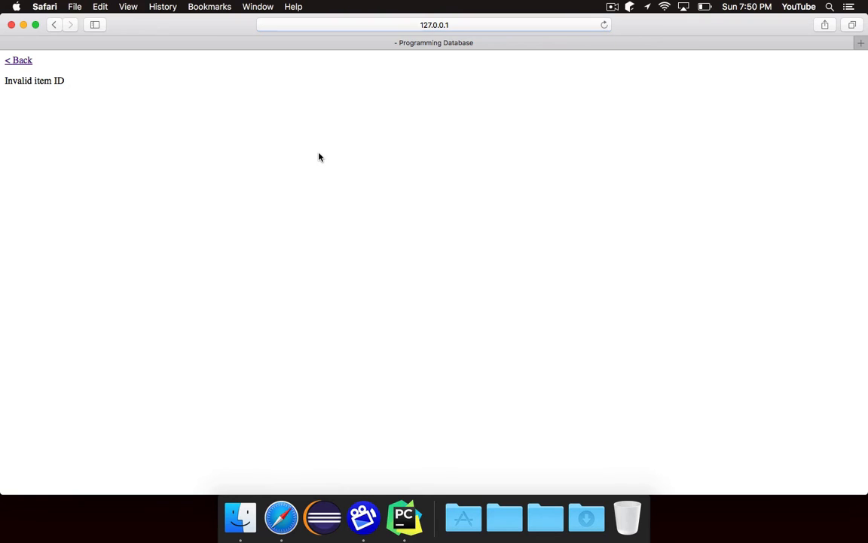
{"action": "left_click", "coordinate": [404, 517]}
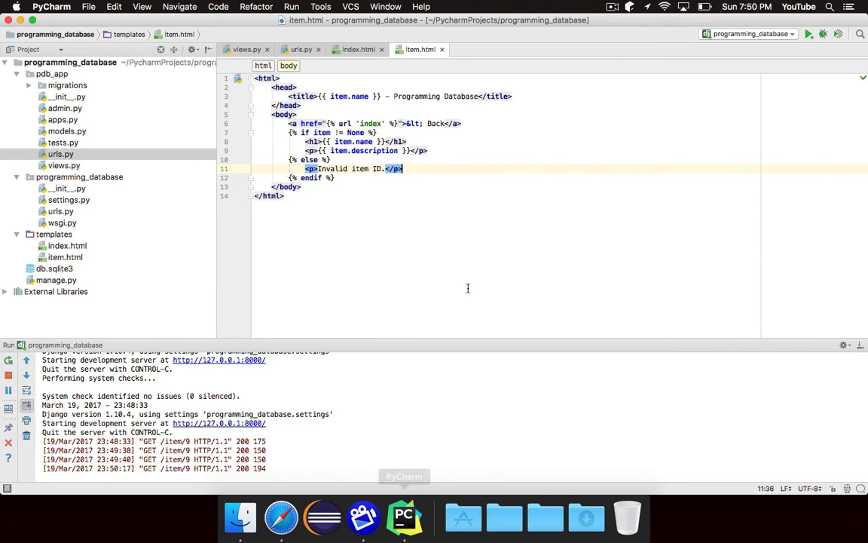
{"action": "left_click", "coordinate": [281, 517]}
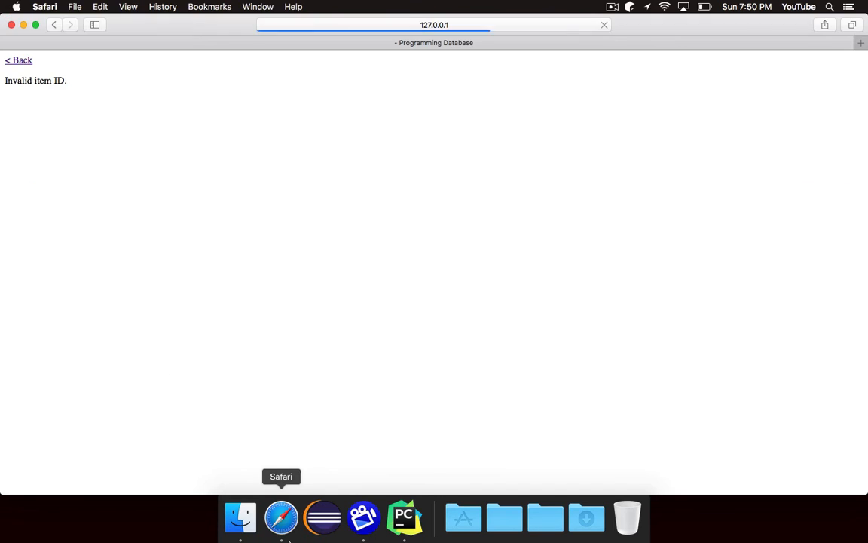
{"action": "left_click", "coordinate": [404, 517]}
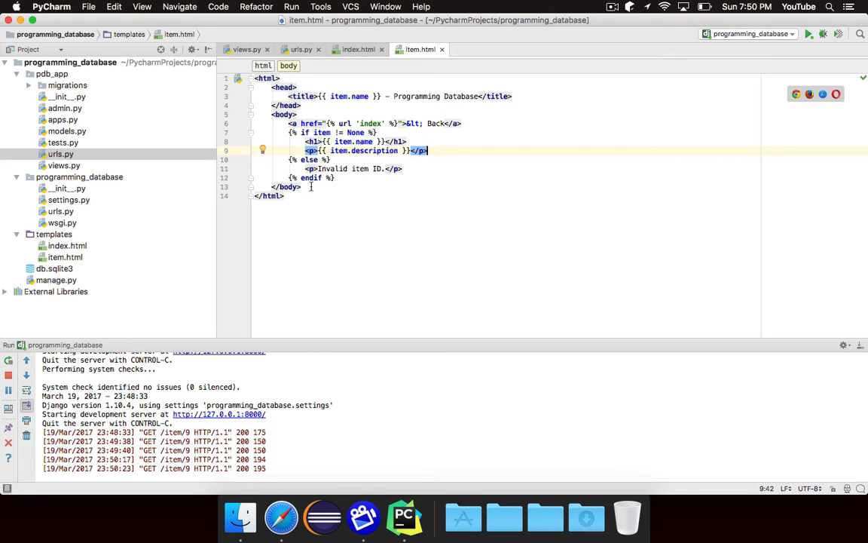
{"action": "mouse_move", "coordinate": [510, 217]}
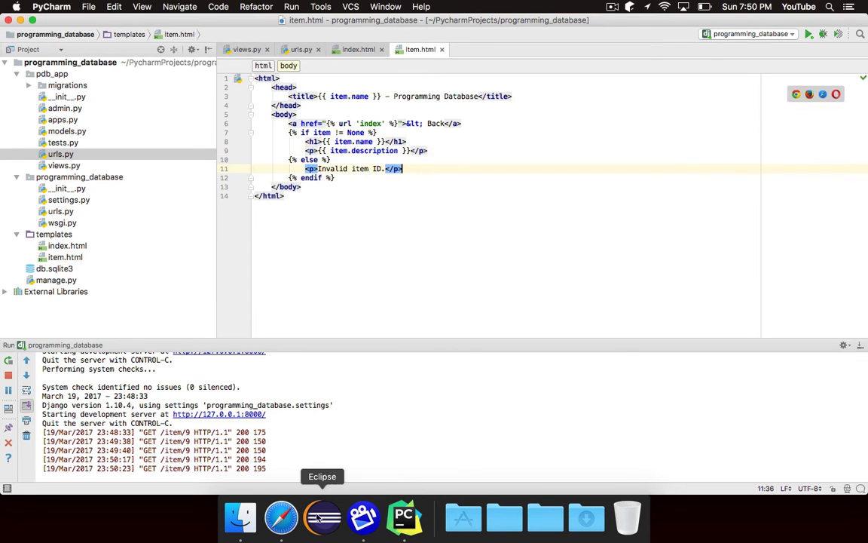
Open the Java item page, then a nonexistent item page showing 'Invalid item ID.'
{"action": "left_click", "coordinate": [280, 517]}
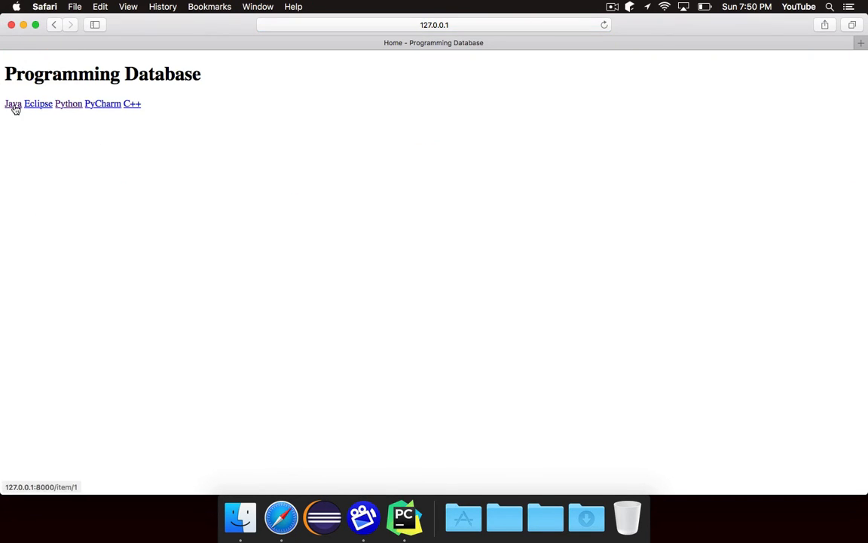
{"action": "left_click", "coordinate": [12, 103]}
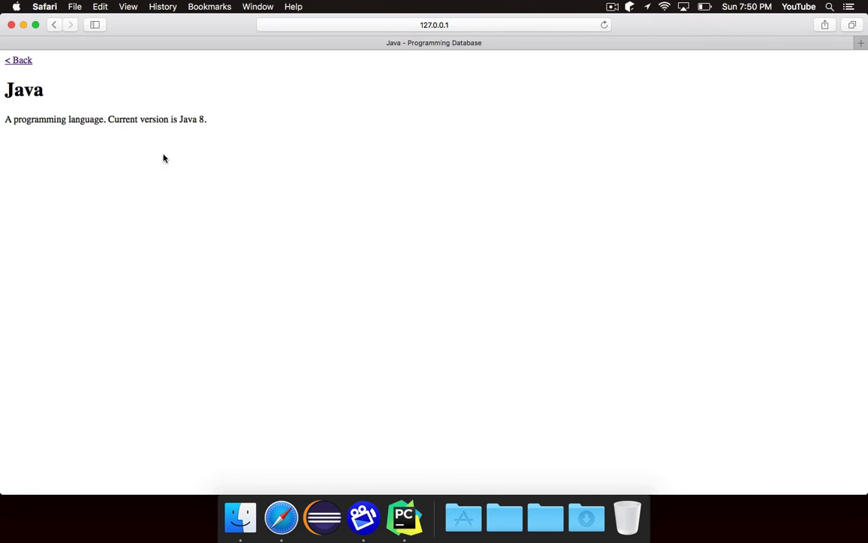
{"action": "left_click", "coordinate": [434, 25]}
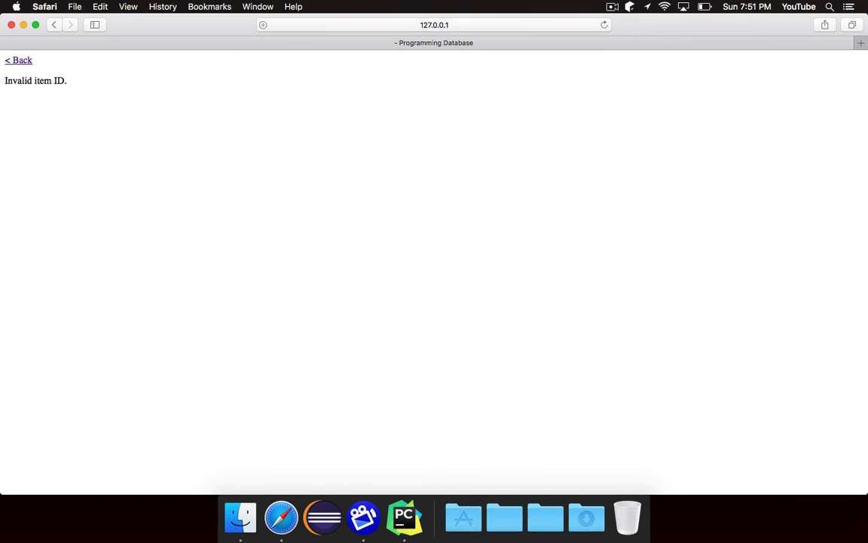
{"action": "double_click", "coordinate": [35, 81]}
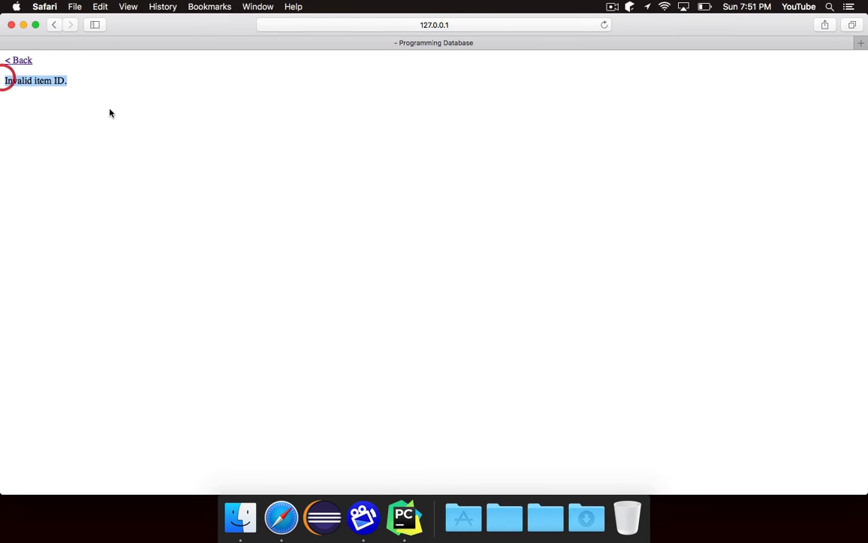
{"action": "left_click", "coordinate": [403, 518]}
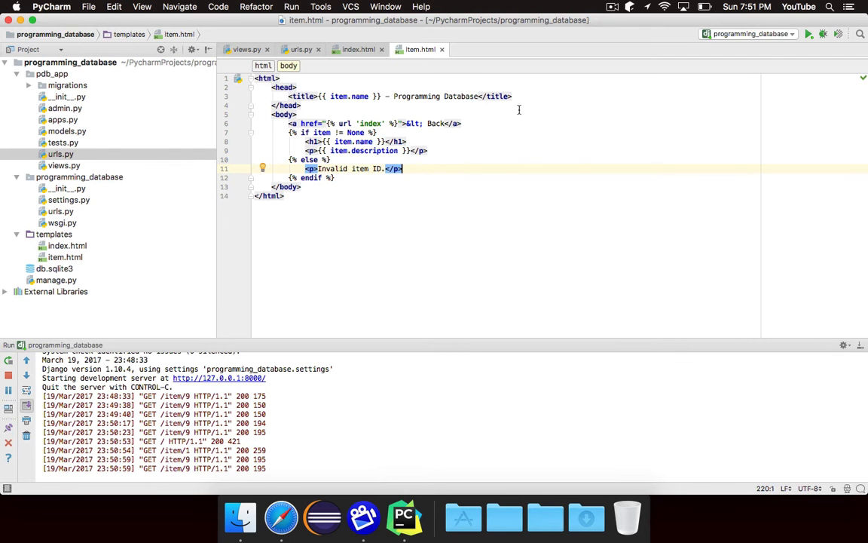
{"action": "left_click", "coordinate": [290, 96]}
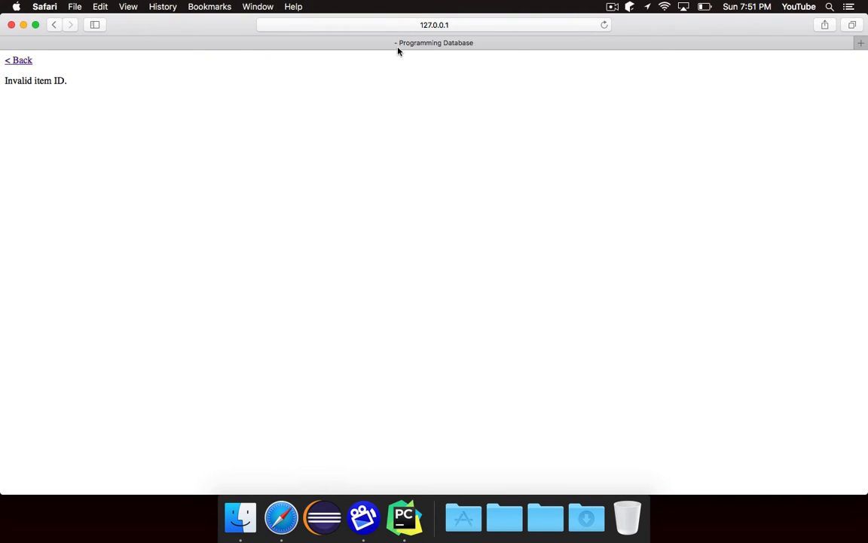
{"action": "mouse_move", "coordinate": [404, 517]}
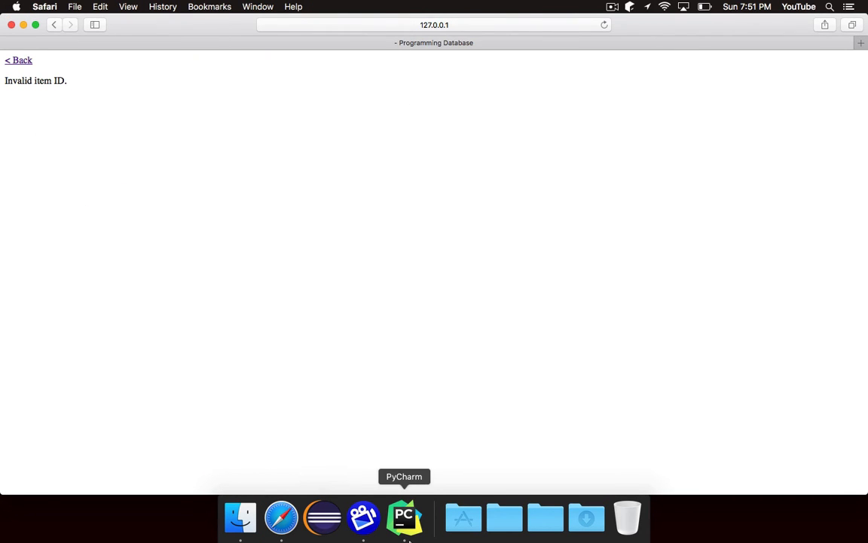
Wrap item.html's title in {% if item != None %} with an 'Invalid Item' else title
{"action": "left_click", "coordinate": [404, 517]}
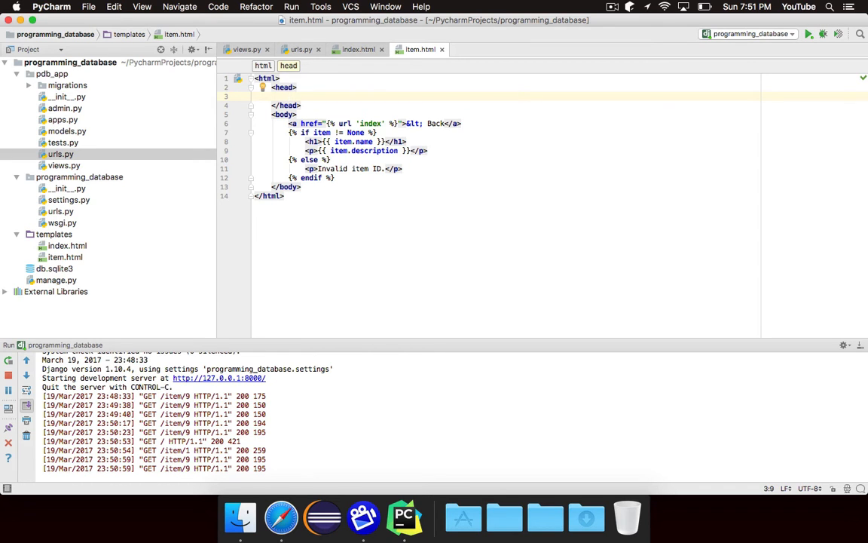
{"action": "type", "text": "{% %}"}
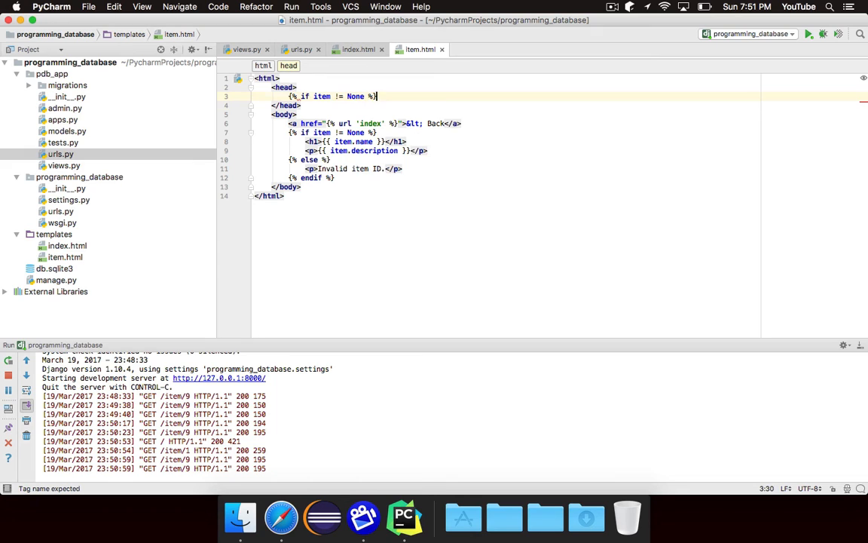
{"action": "type", "text": "<title>{{ item.name }} - Programming Database</title>"}
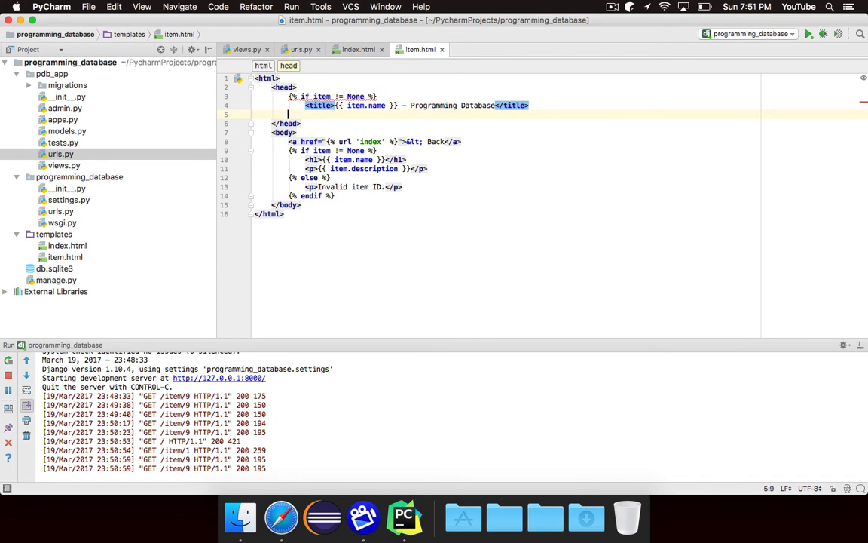
{"action": "type", "text": "{% else %}"}
{"action": "type", "text": "<title>Invalid Item - Programming Dat</title>"}
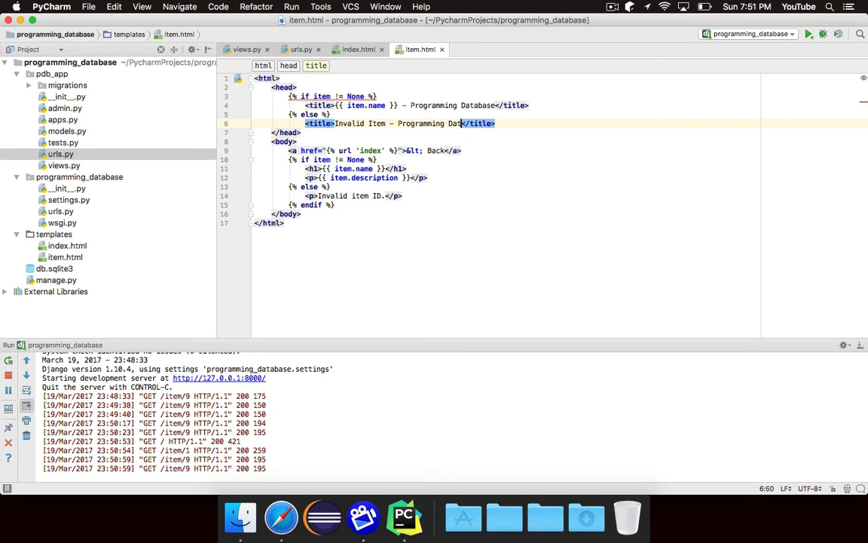
{"action": "type", "text": "abase"}
{"action": "key", "text": "enter"}
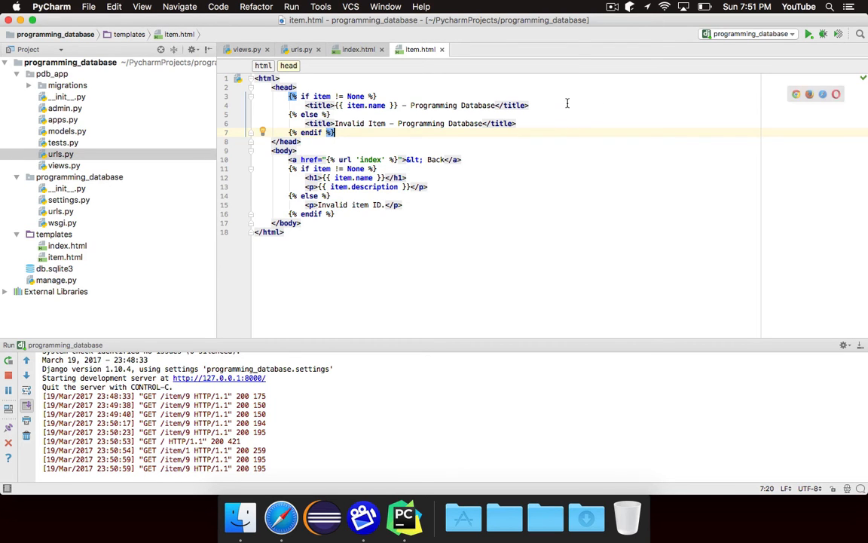
{"action": "left_click", "coordinate": [290, 95]}
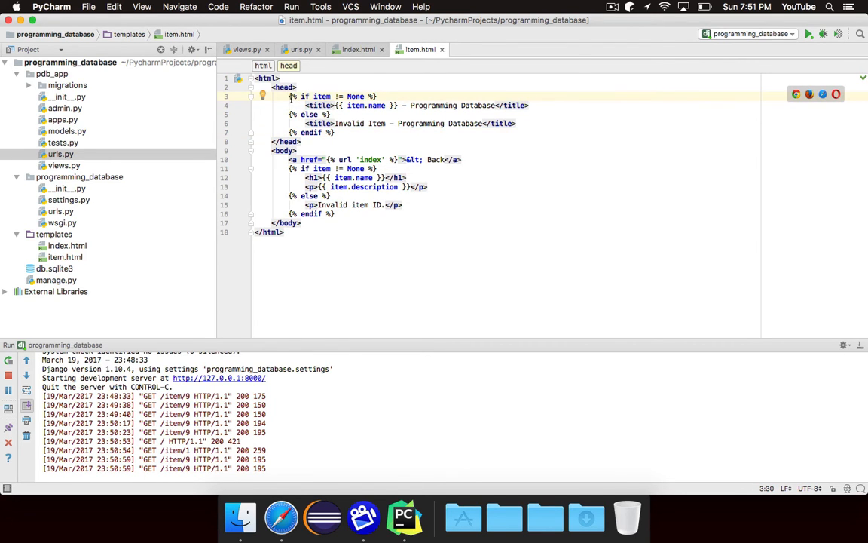
{"action": "mouse_move", "coordinate": [556, 113]}
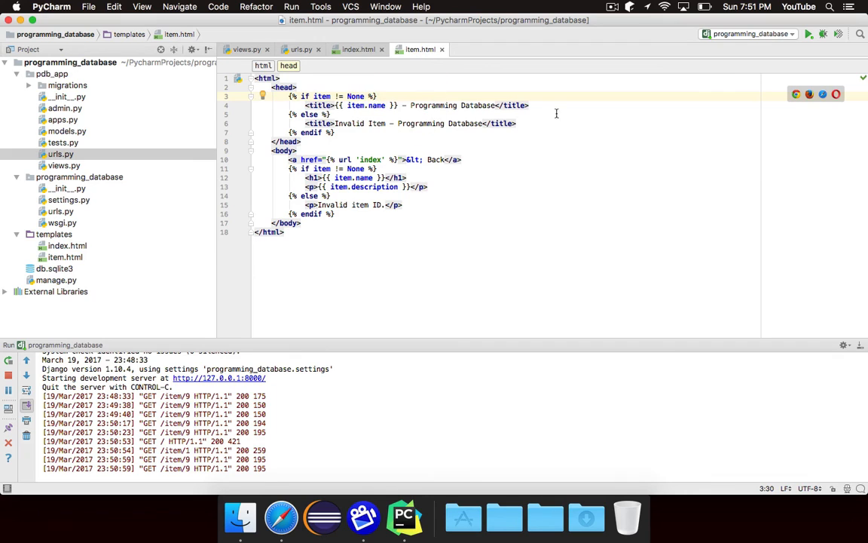
{"action": "left_click", "coordinate": [281, 517]}
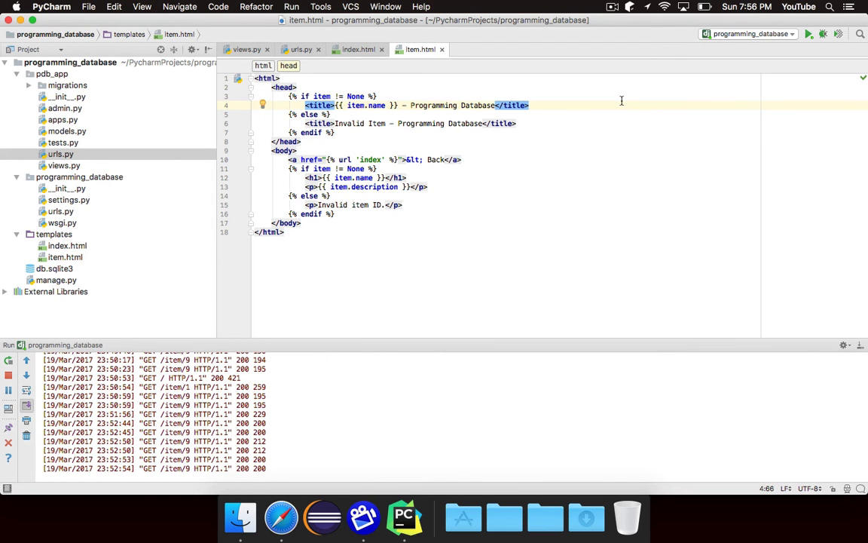
{"action": "left_click", "coordinate": [244, 49]}
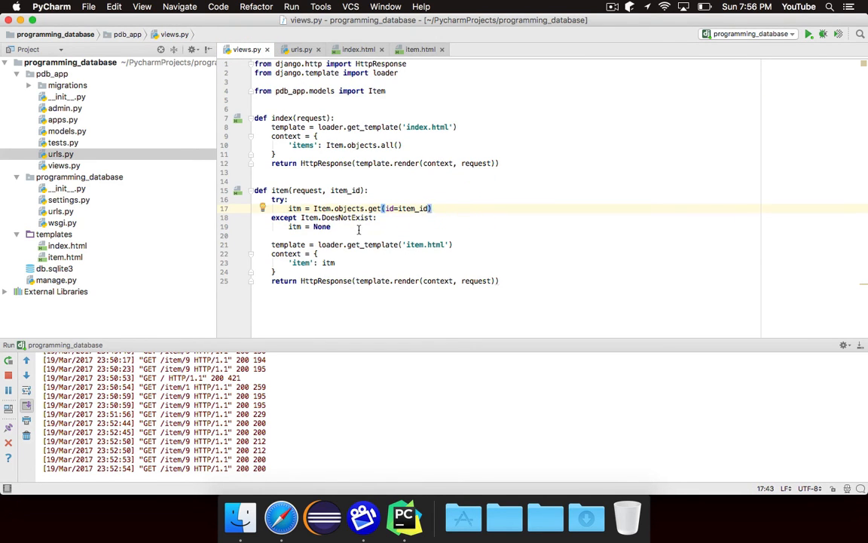
{"action": "left_click", "coordinate": [341, 226]}
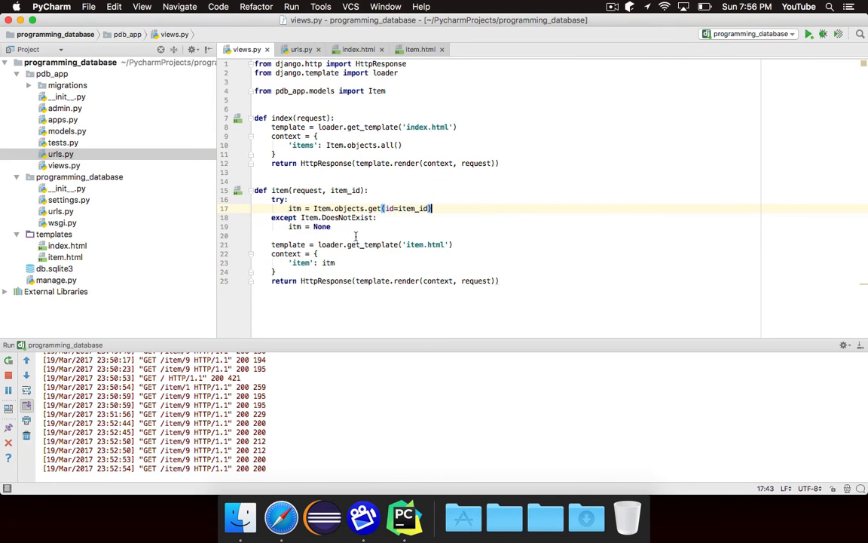
{"action": "left_click", "coordinate": [341, 226]}
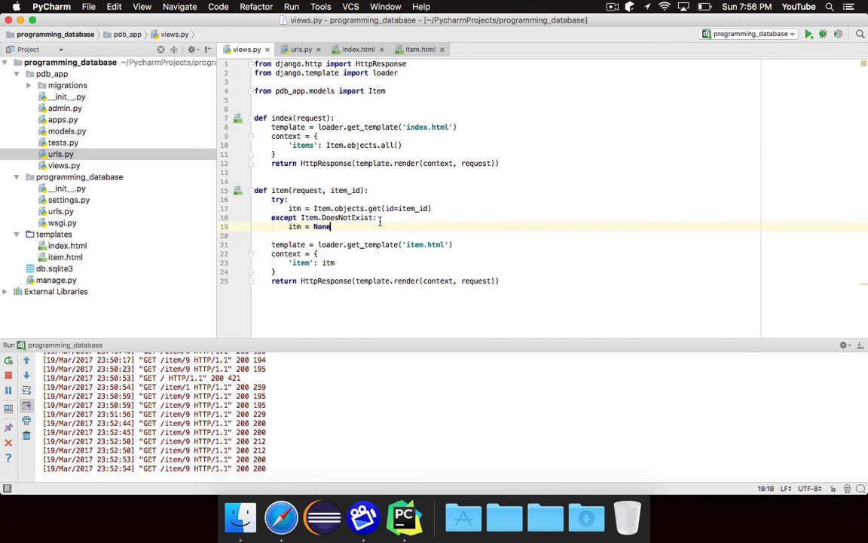
{"action": "left_click", "coordinate": [420, 49]}
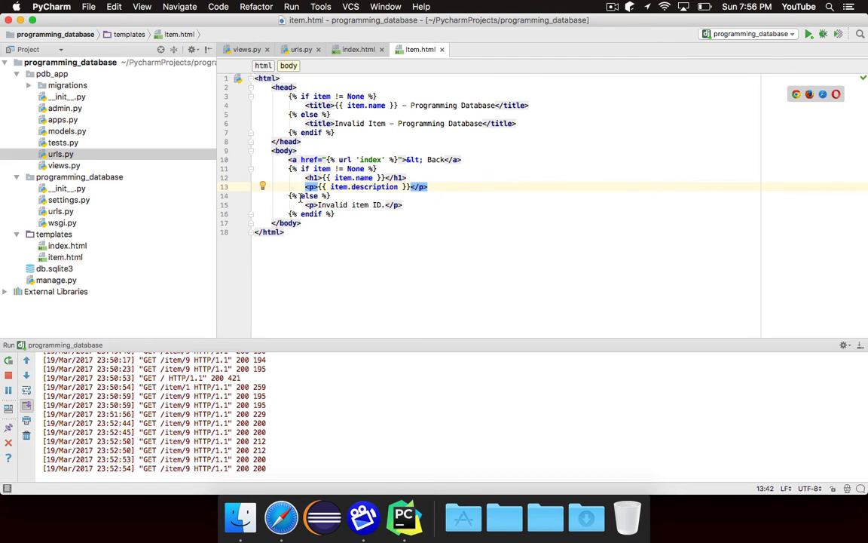
{"action": "left_click", "coordinate": [338, 205]}
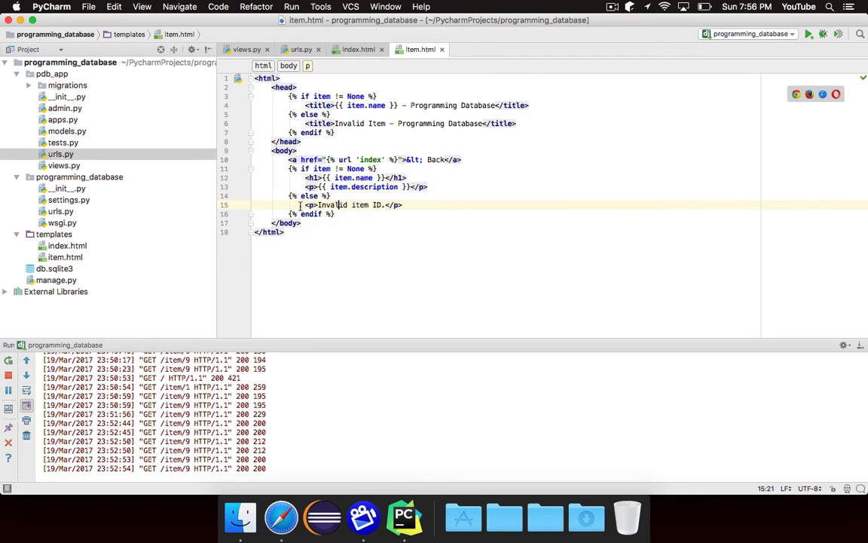
{"action": "left_click", "coordinate": [402, 205]}
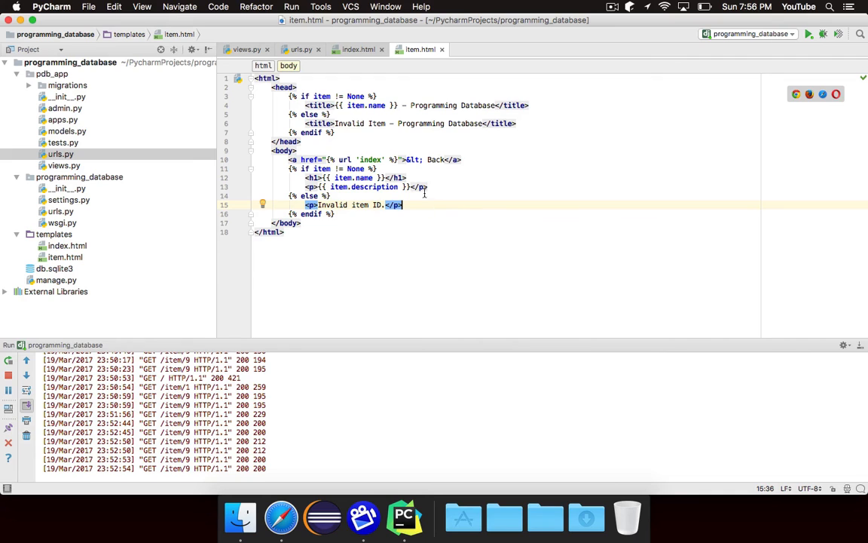
{"action": "left_click_drag", "start_coordinate": [338, 95], "coordinate": [357, 132]}
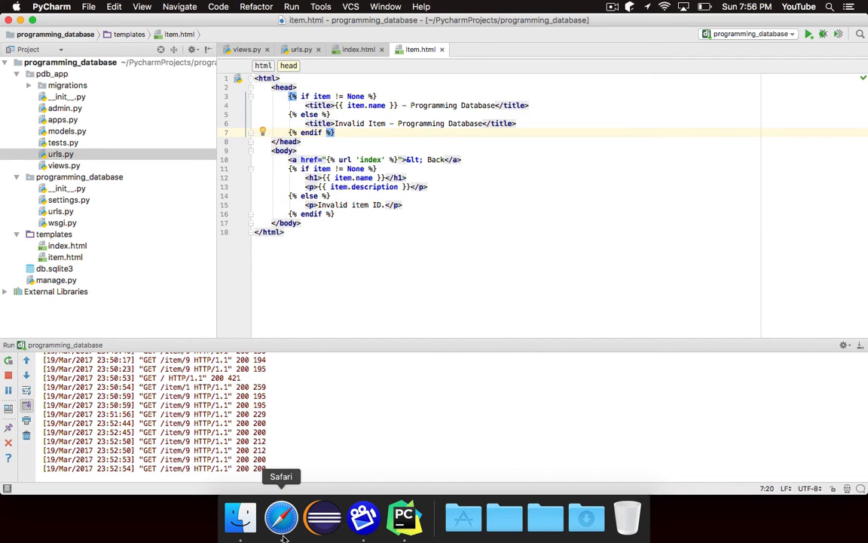
Confirm item 9's title reads 'Invalid Item - Programming Database', then go Back home
{"action": "left_click", "coordinate": [280, 517]}
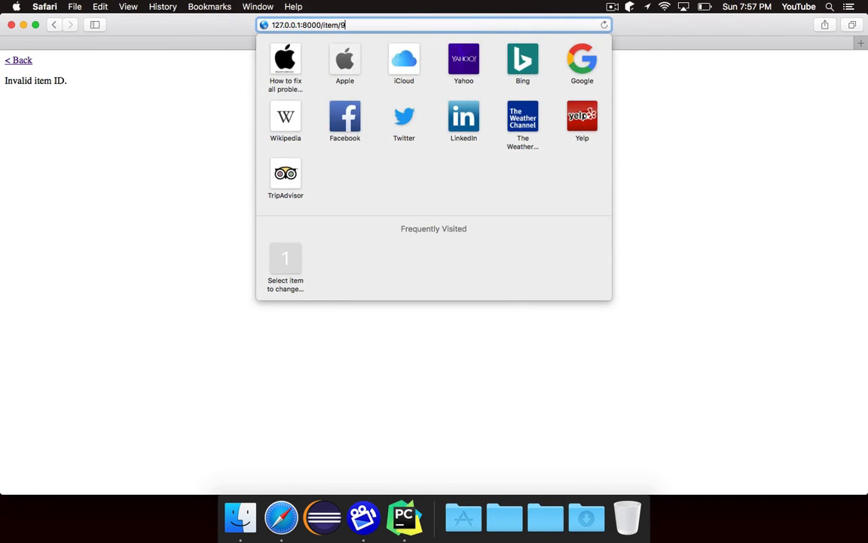
{"action": "mouse_move", "coordinate": [368, 19]}
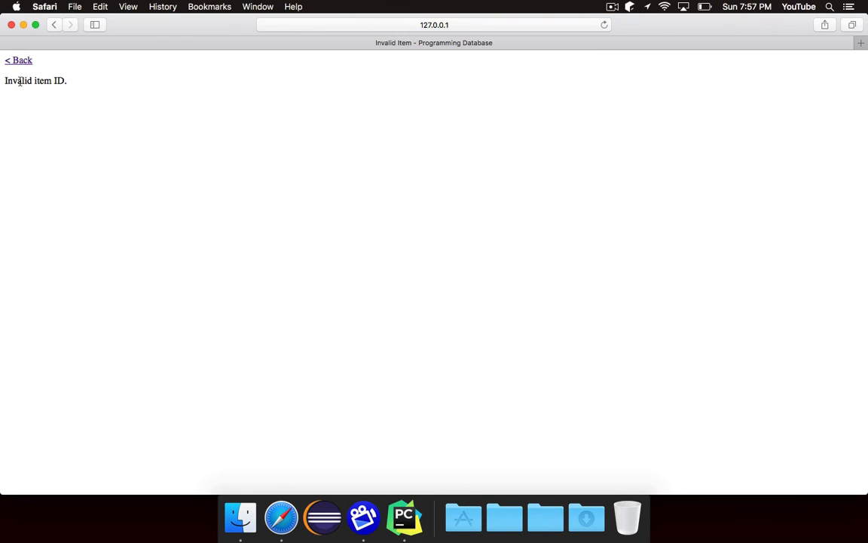
{"action": "mouse_move", "coordinate": [393, 61]}
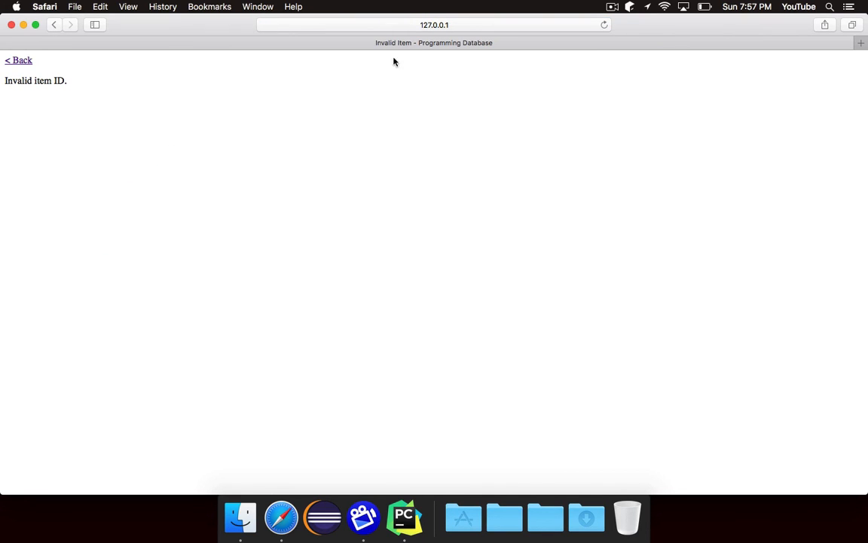
{"action": "left_click", "coordinate": [18, 60]}
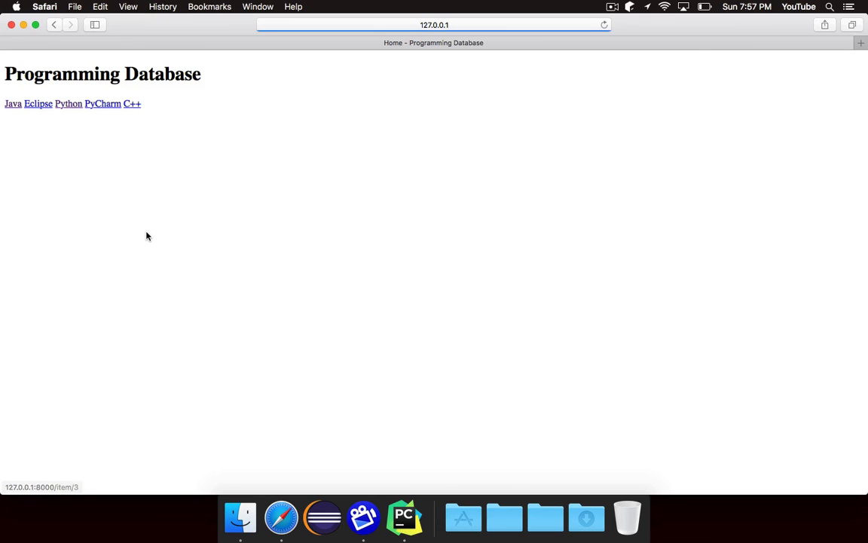
{"action": "mouse_move", "coordinate": [366, 312]}
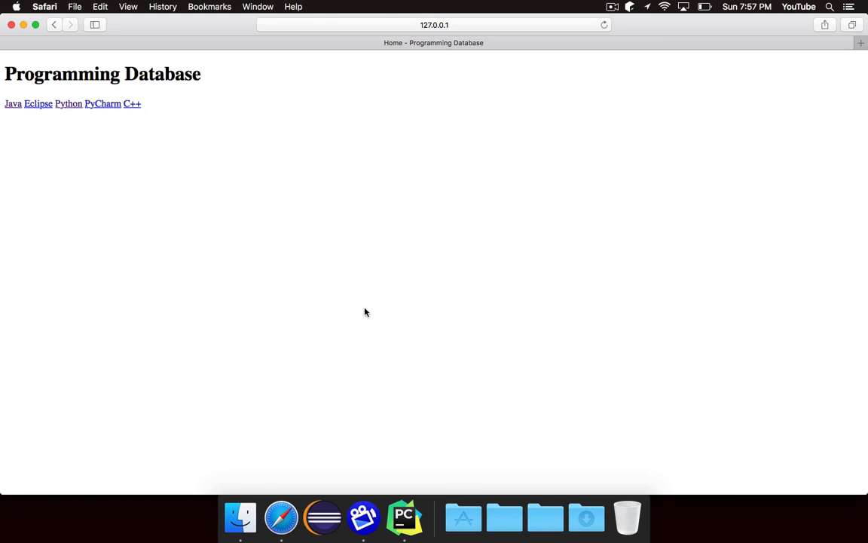
{"action": "mouse_move", "coordinate": [211, 49]}
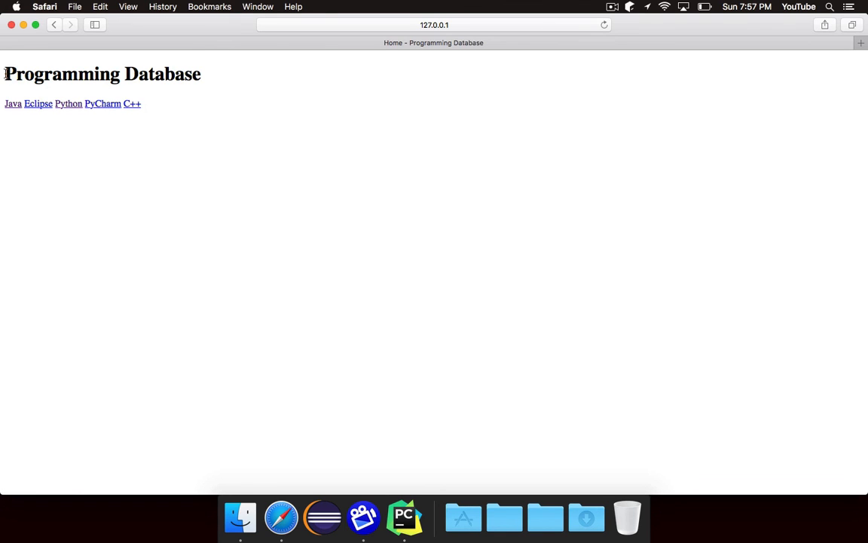
{"action": "mouse_move", "coordinate": [268, 104]}
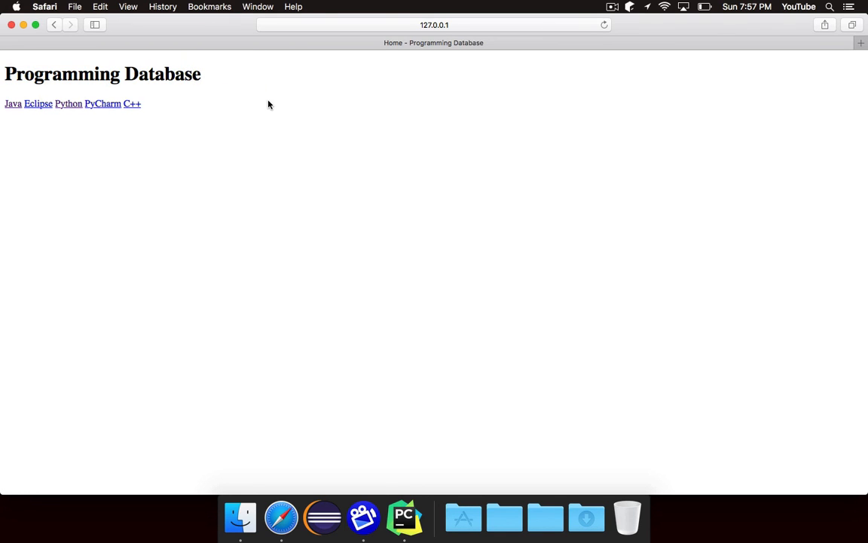